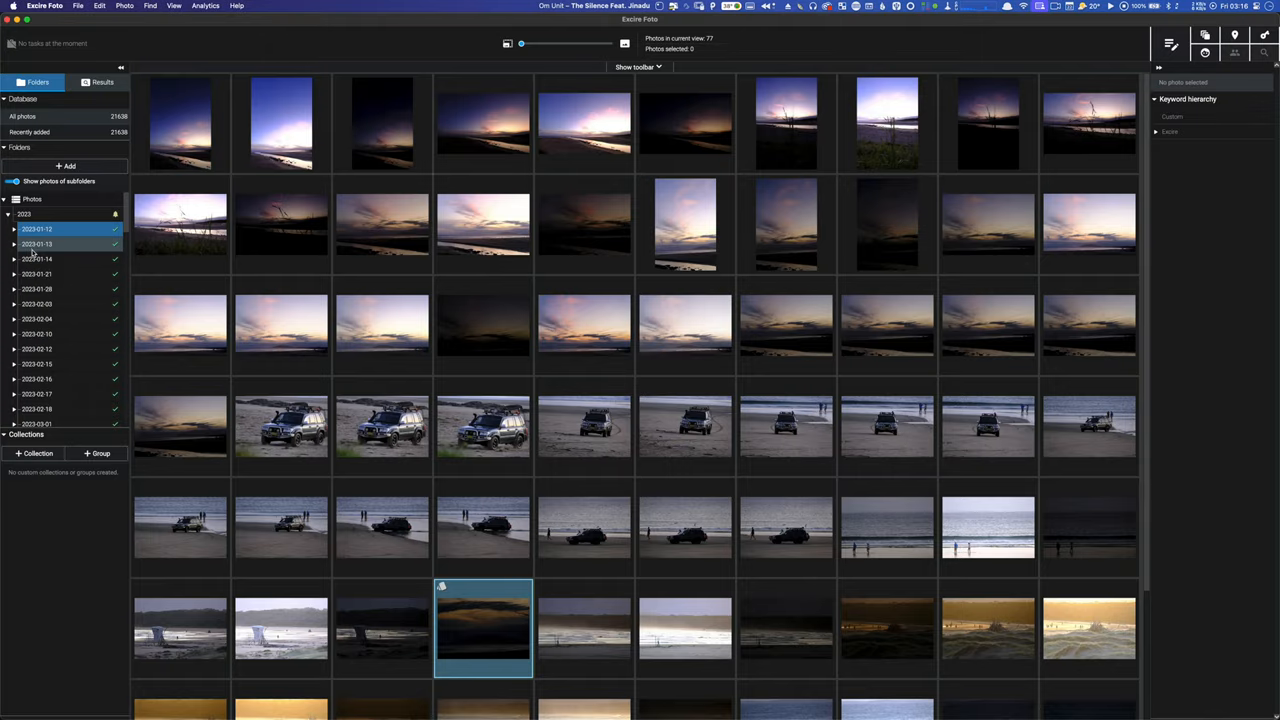
Step: Switch to the beach-sunset folder, view the branch-on-beach photo full size, and return to its grid
click(36, 380)
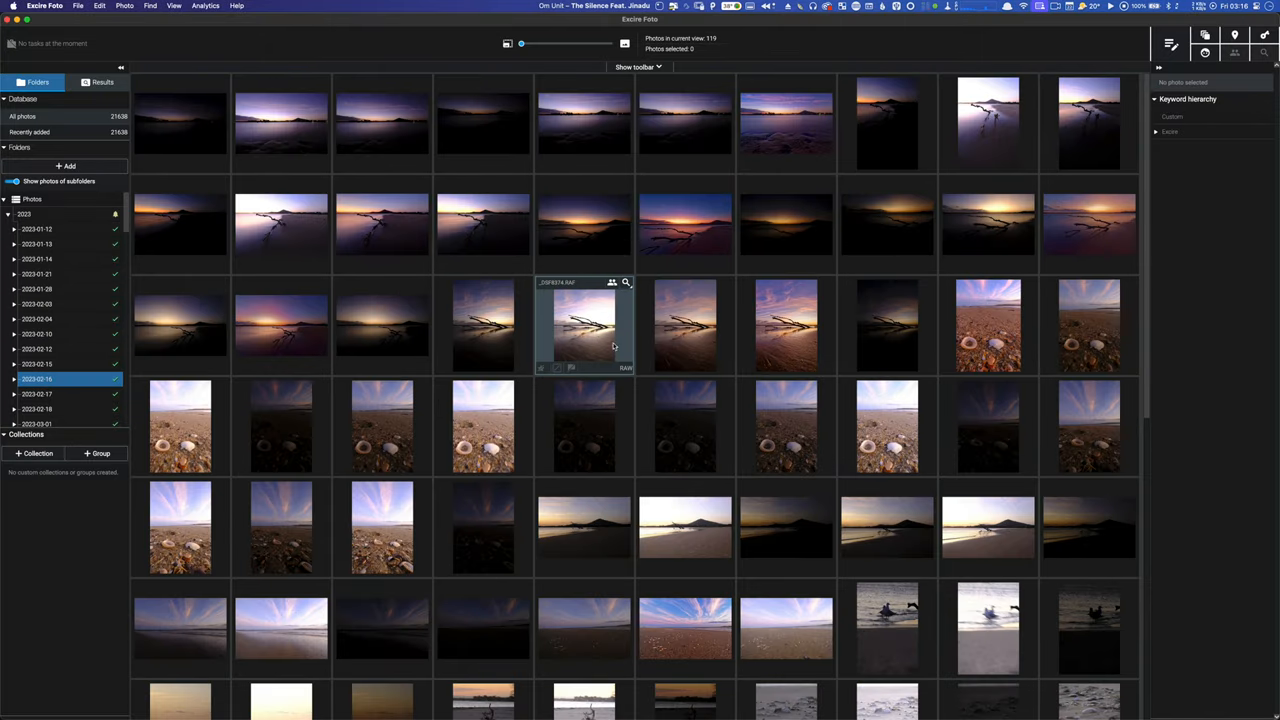
double_click(584, 324)
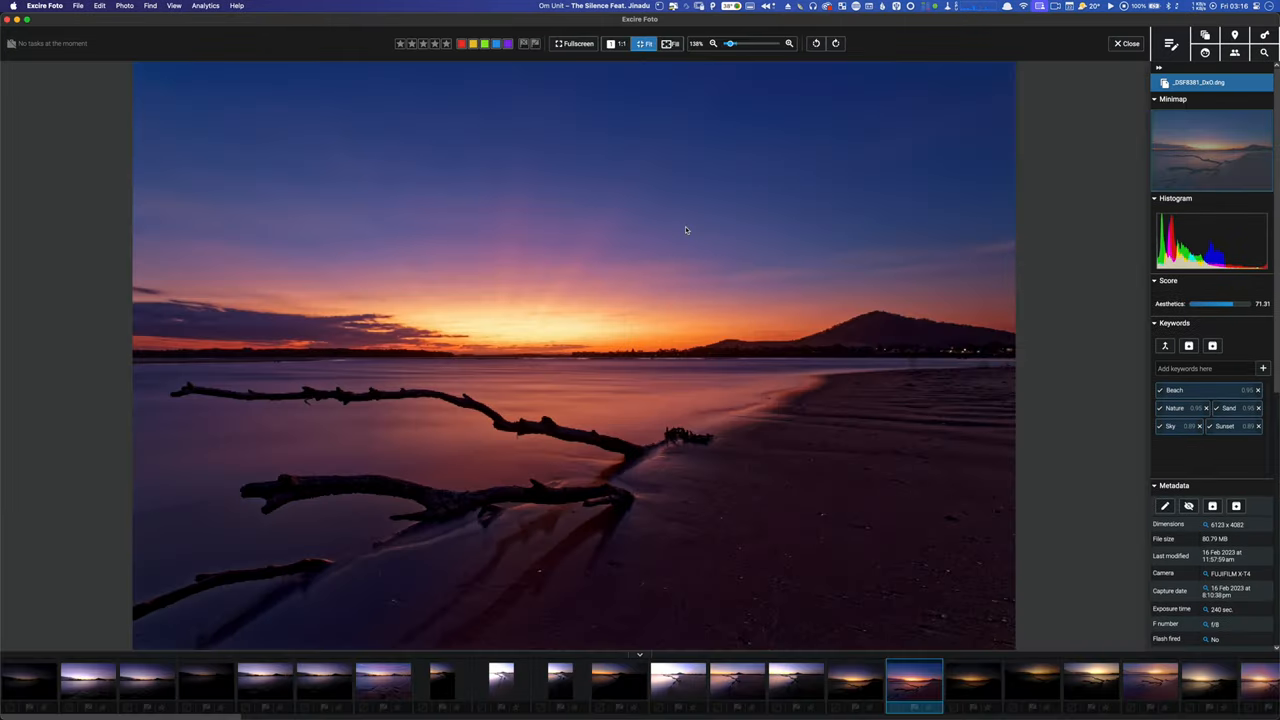
click(448, 44)
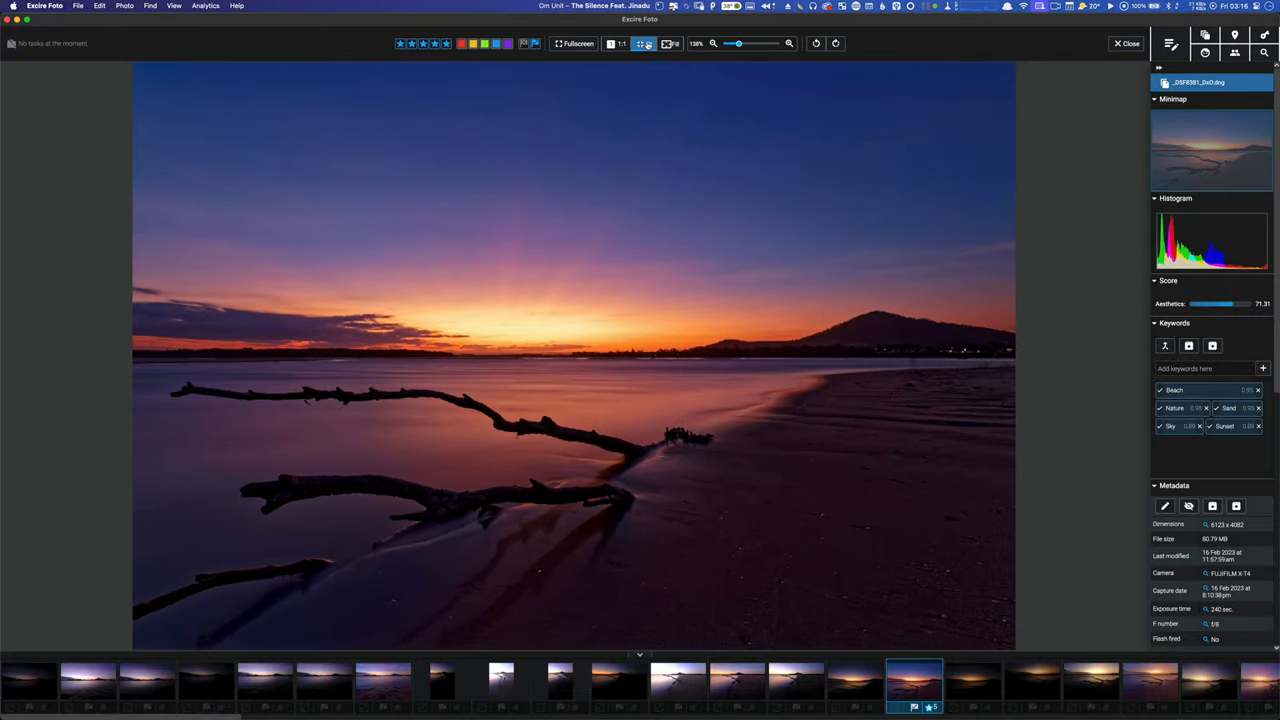
scroll(down, 3)
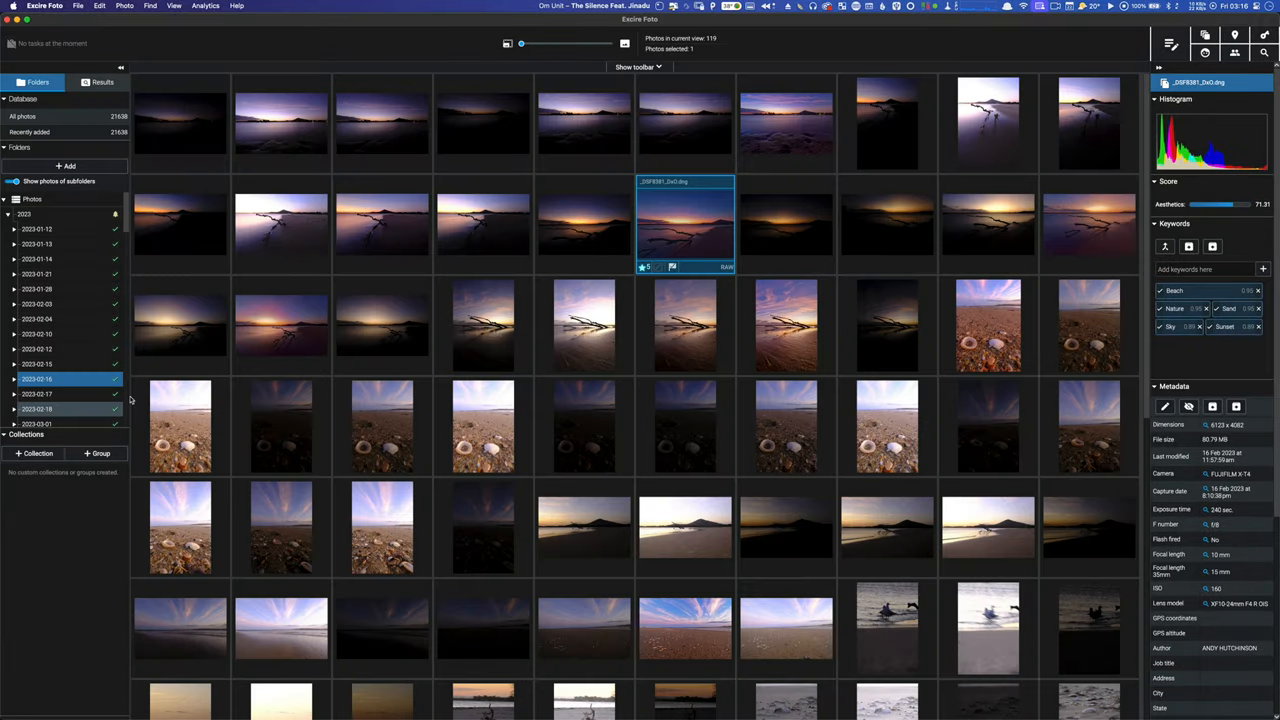
Step: Enter the keyword 'Beac' to bring the aerial estuary sunset photos into the grid
click(36, 452)
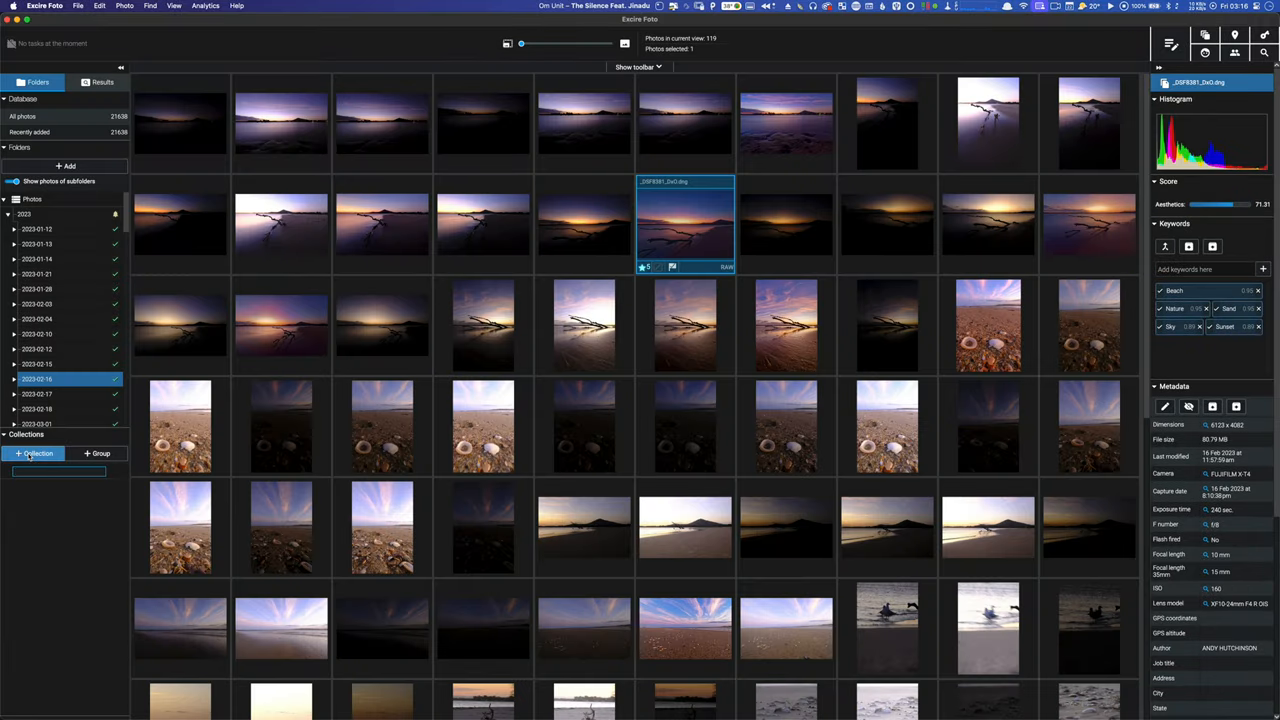
text(Beac)
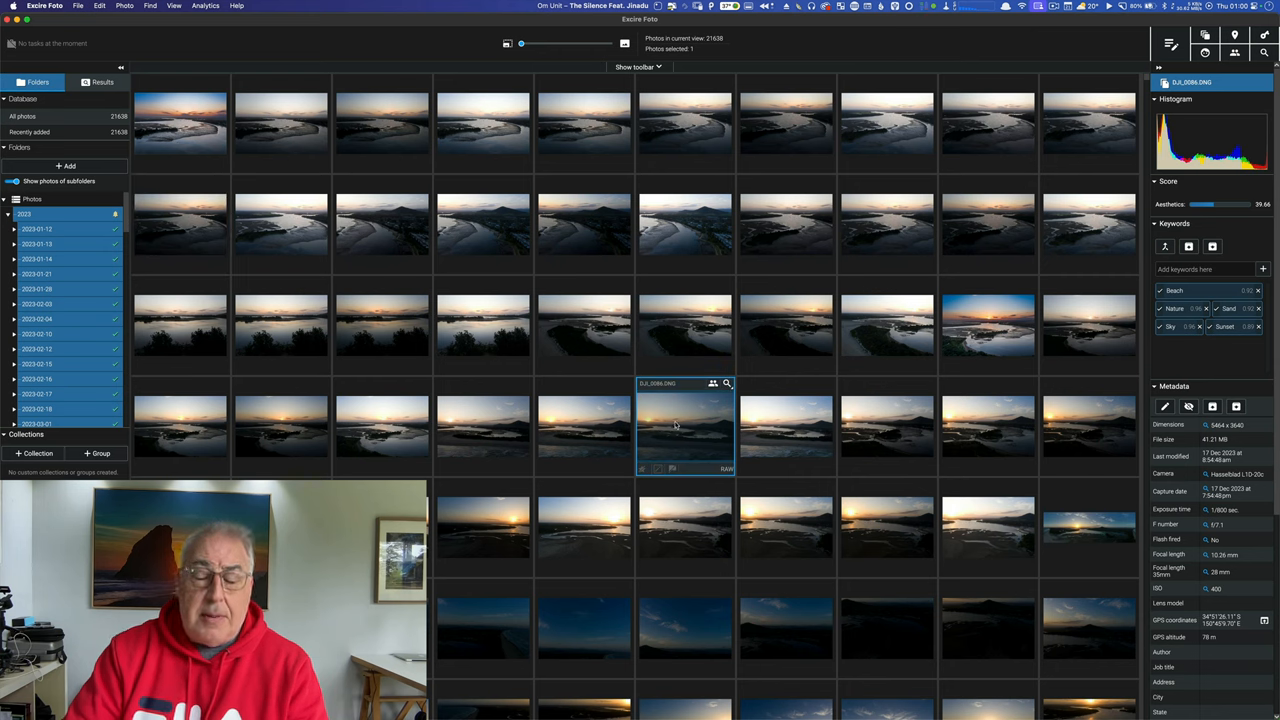
mouse_move(692, 428)
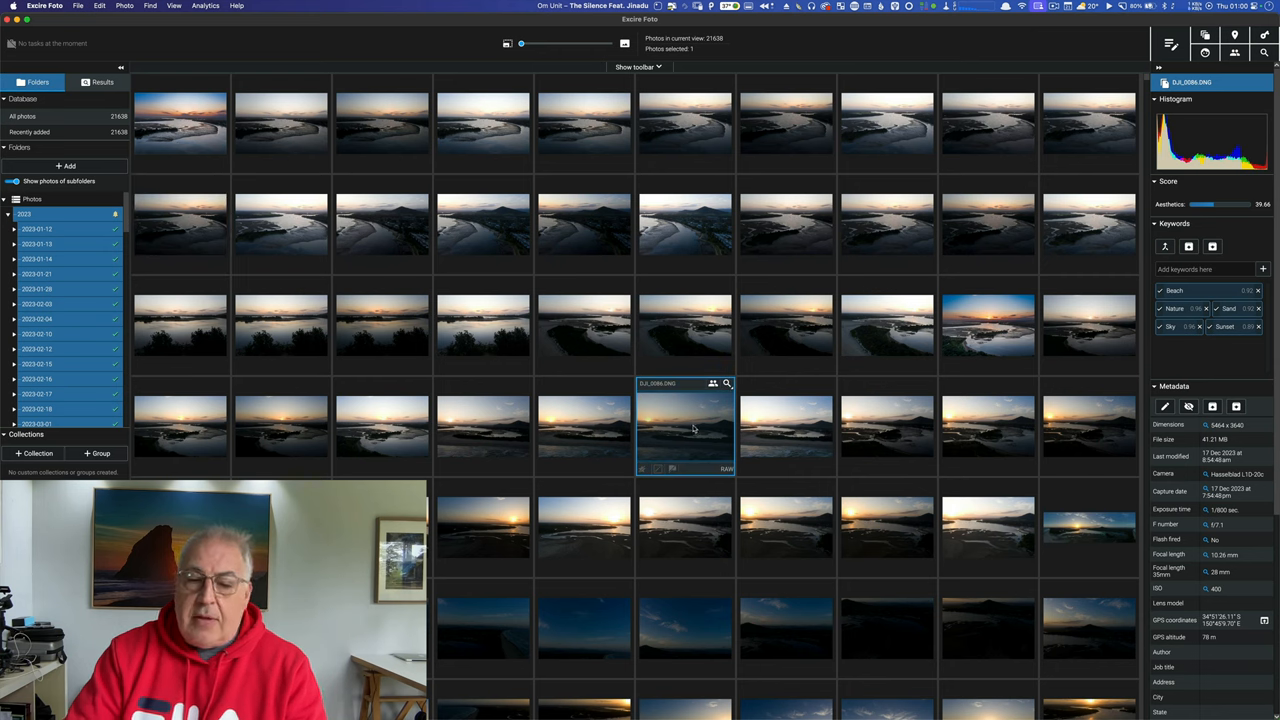
Step: View the aerial estuary sunset photo full size, then return to the grid
double_click(684, 424)
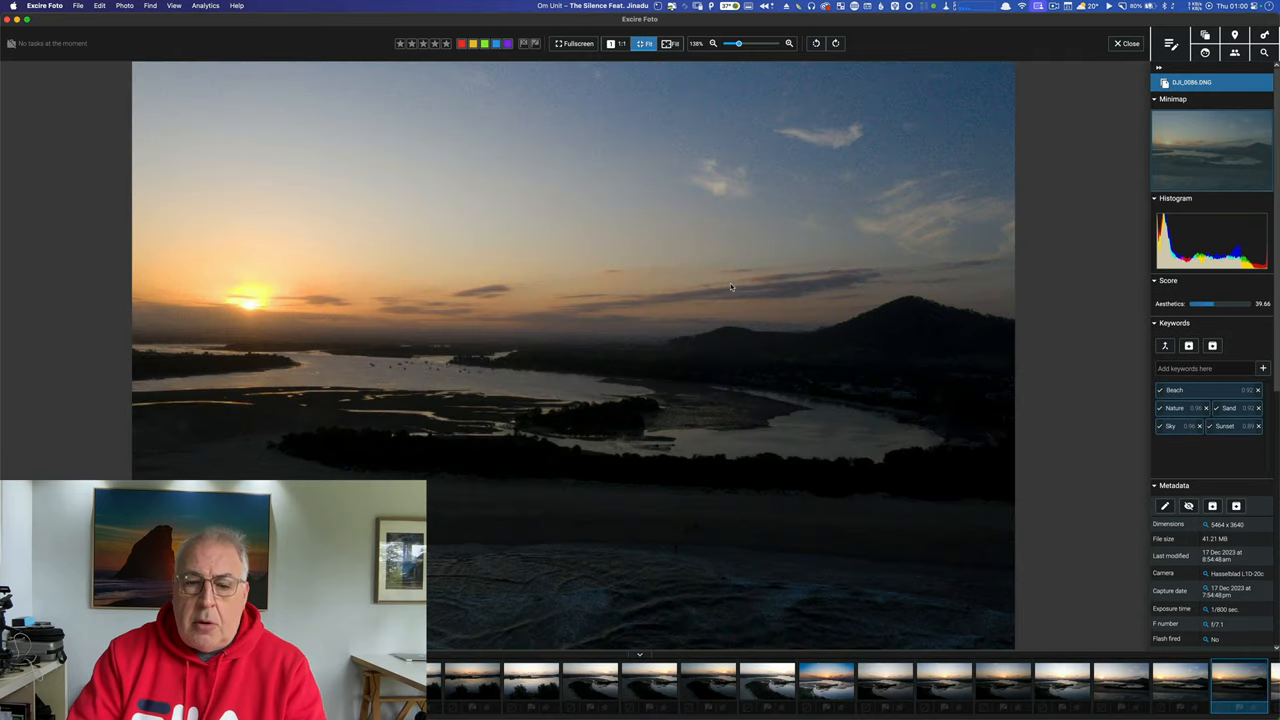
mouse_move(1160, 426)
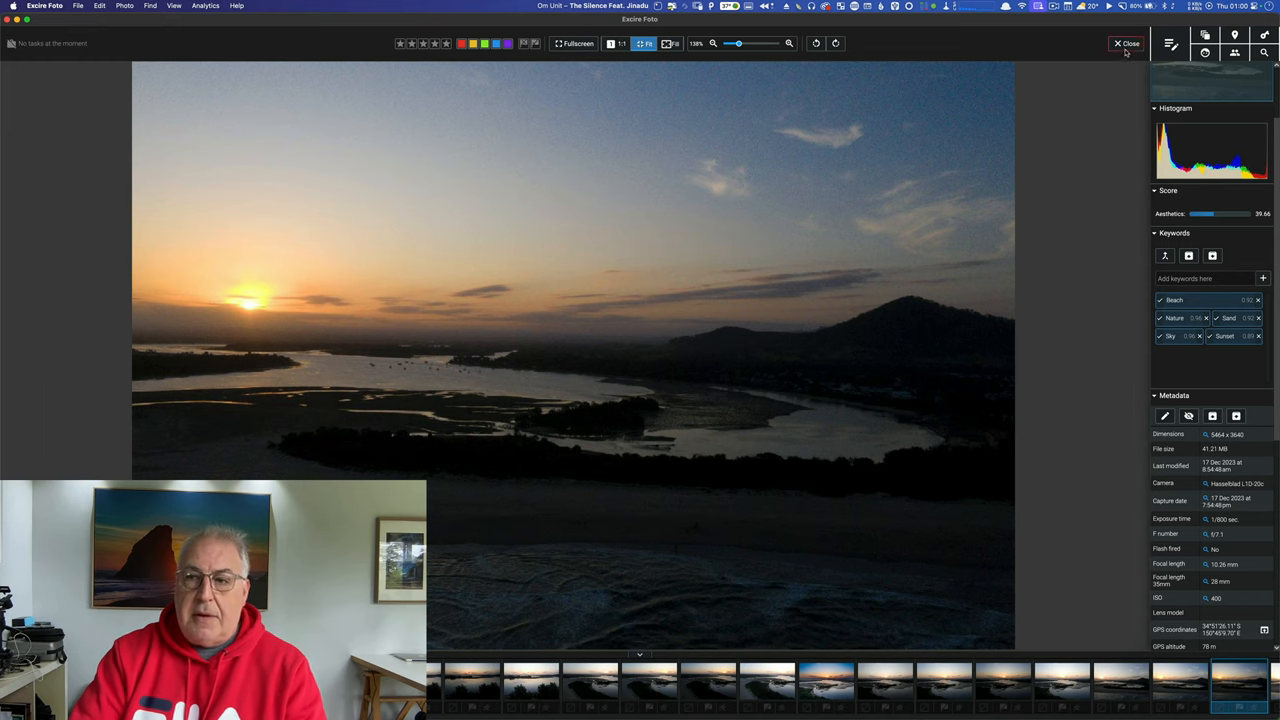
click(1128, 44)
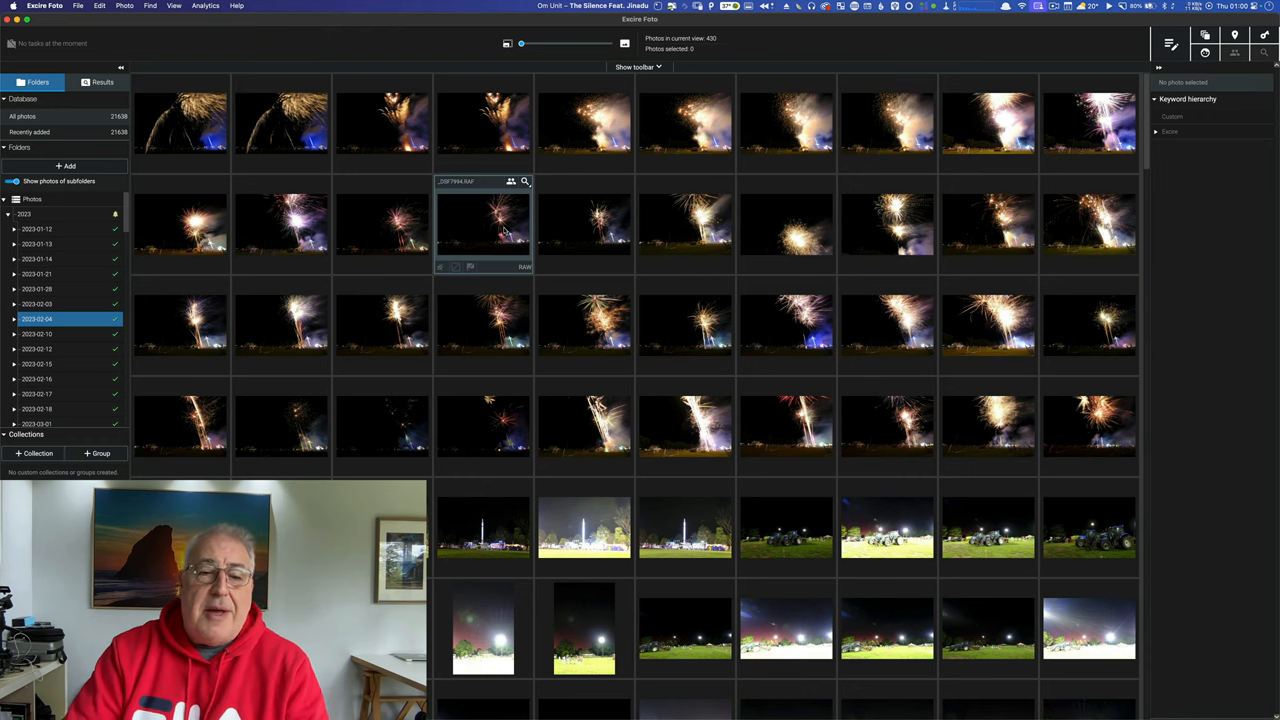
Step: Check a fireworks photo's keywords and full-size view, then open the beach shells sunset photo
click(584, 324)
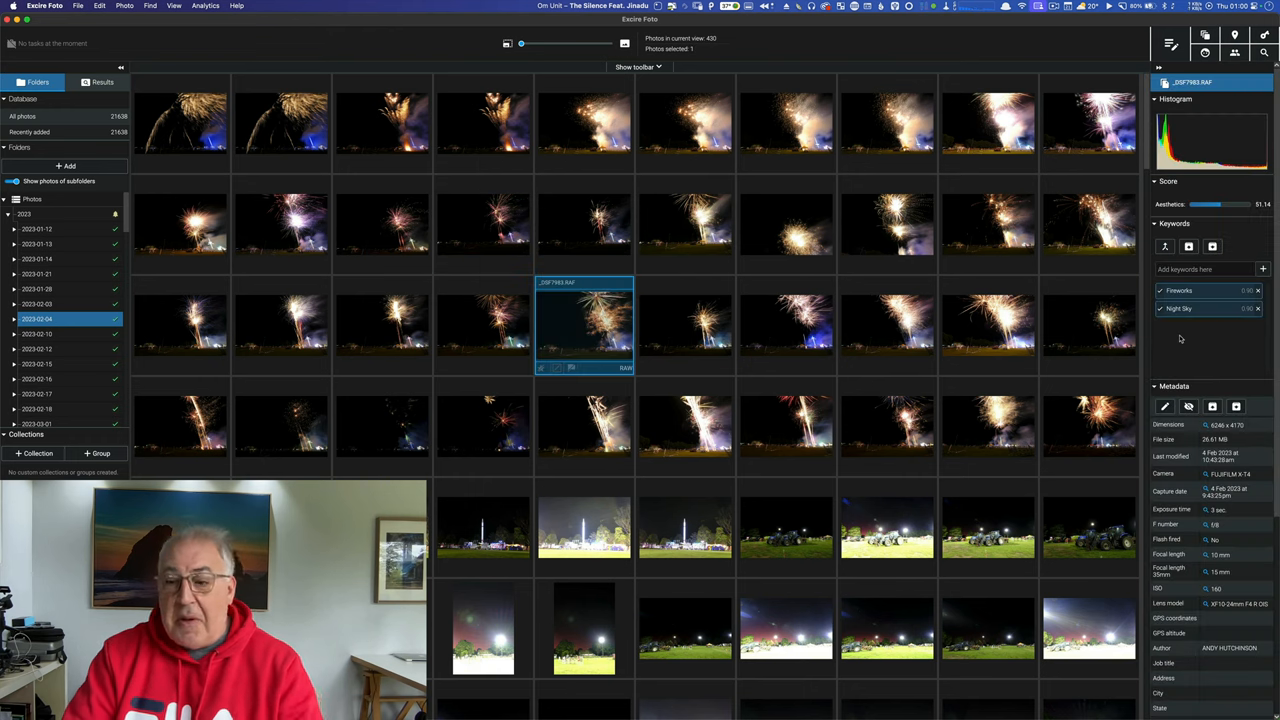
mouse_move(684, 320)
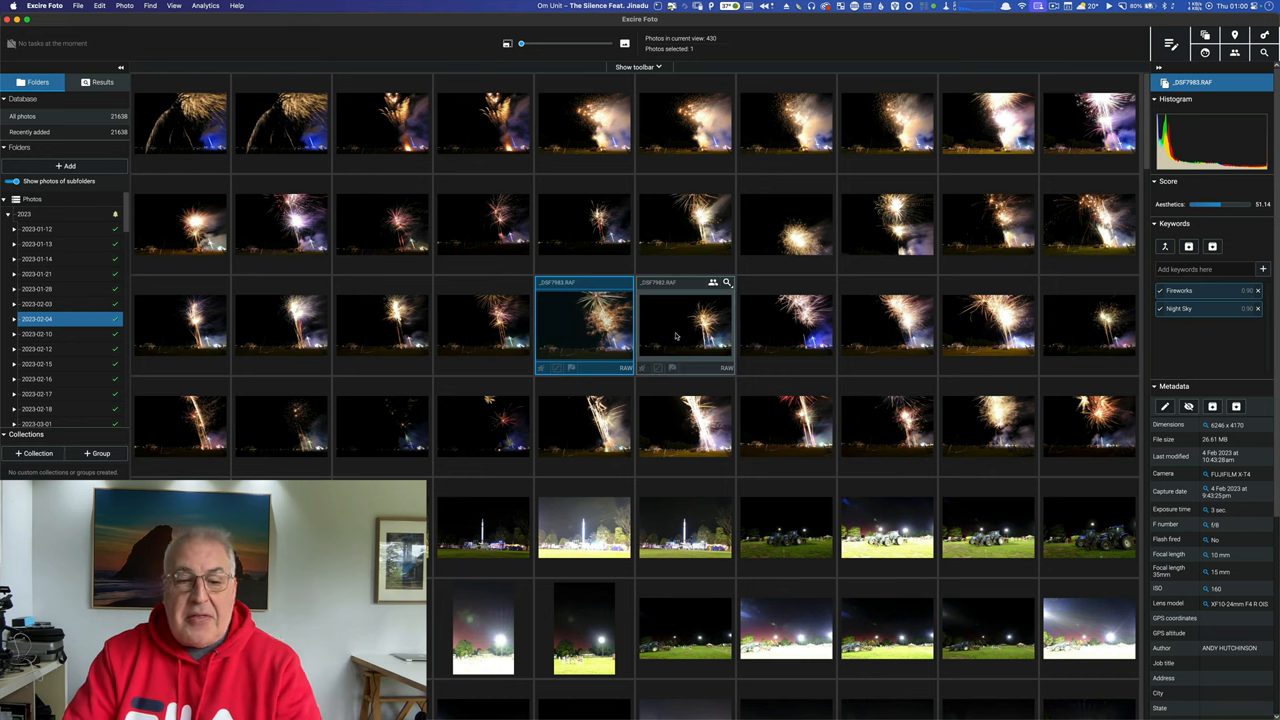
double_click(584, 320)
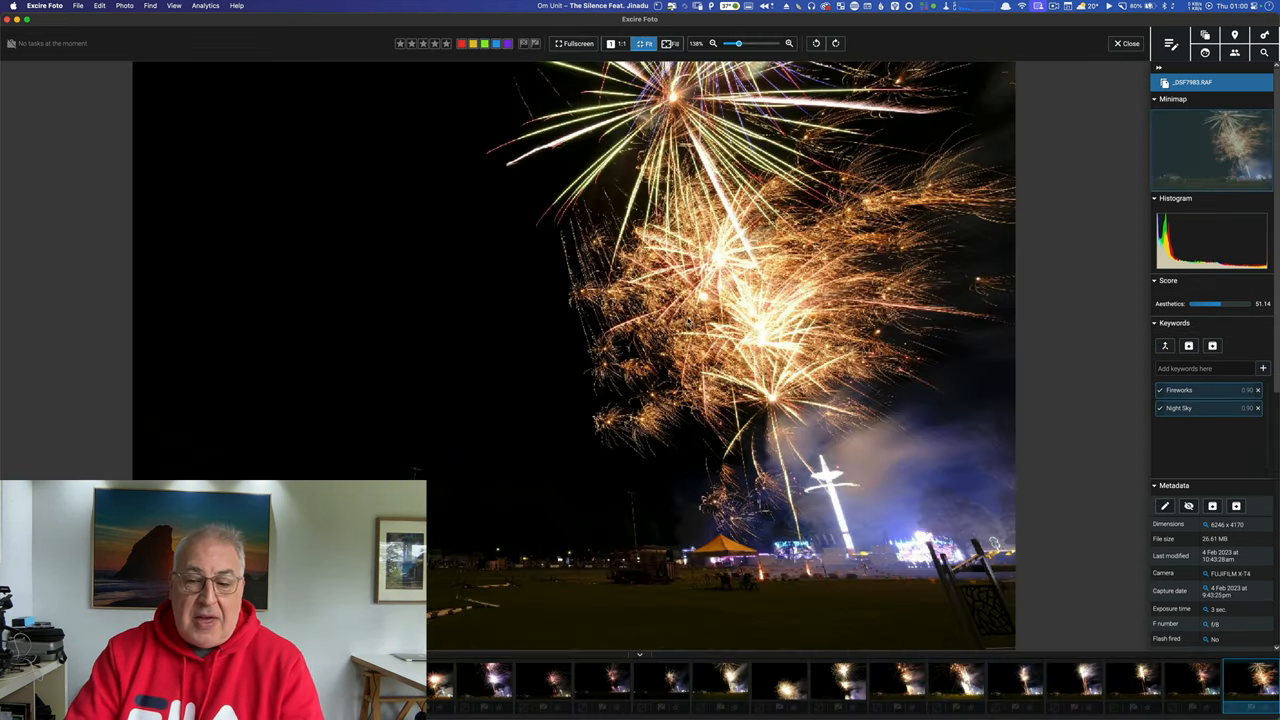
click(1126, 44)
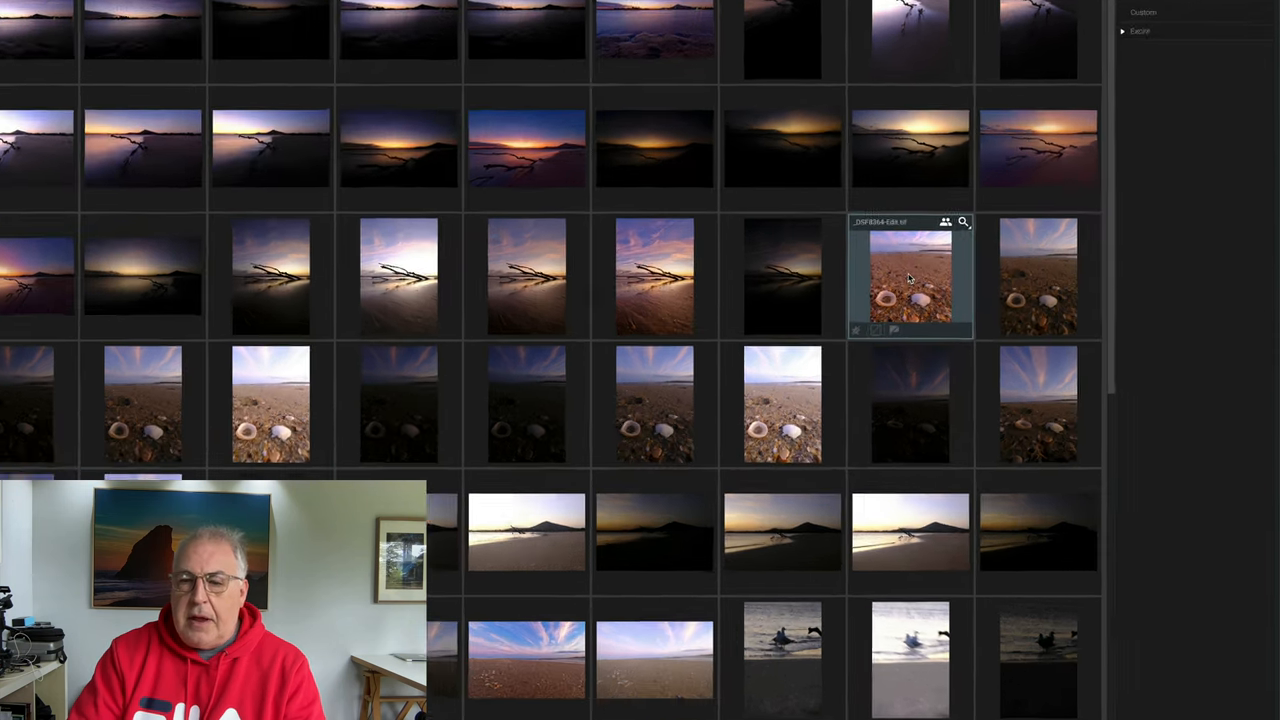
double_click(908, 276)
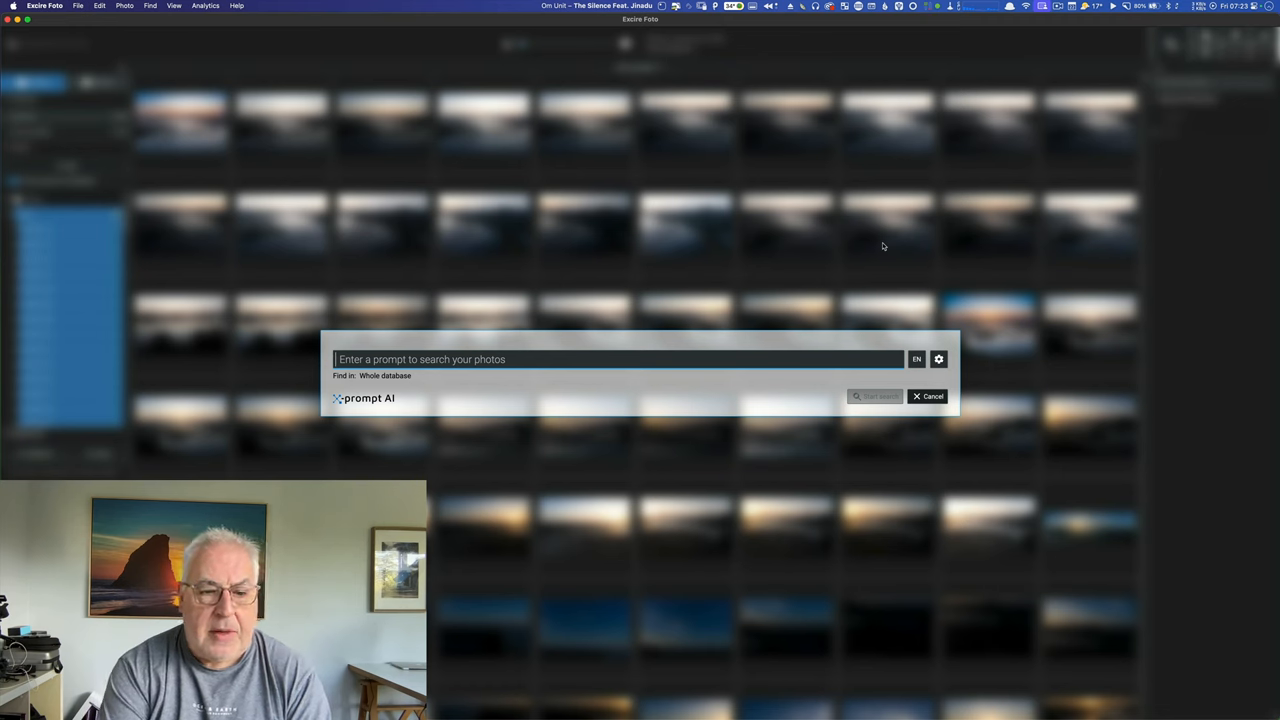
Step: Run a prompt search for 'children playing on a beach at sunset'
text(children)
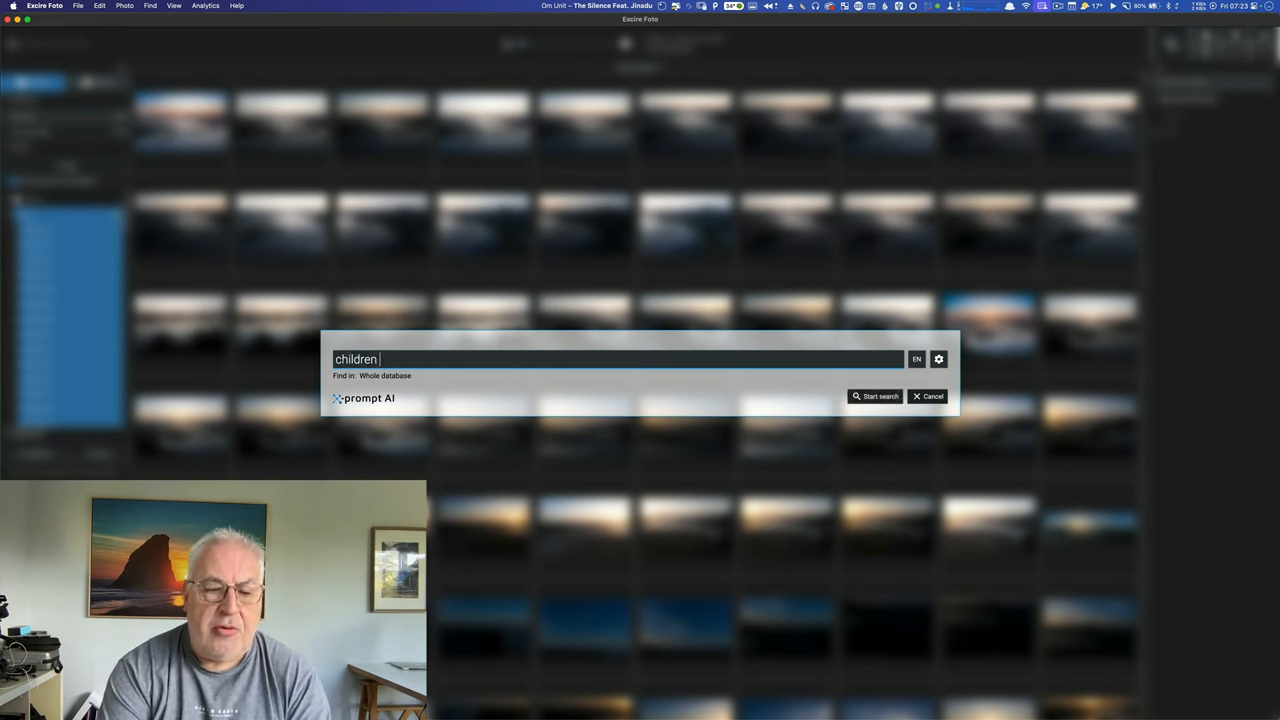
text(playing on a beach at sunset)
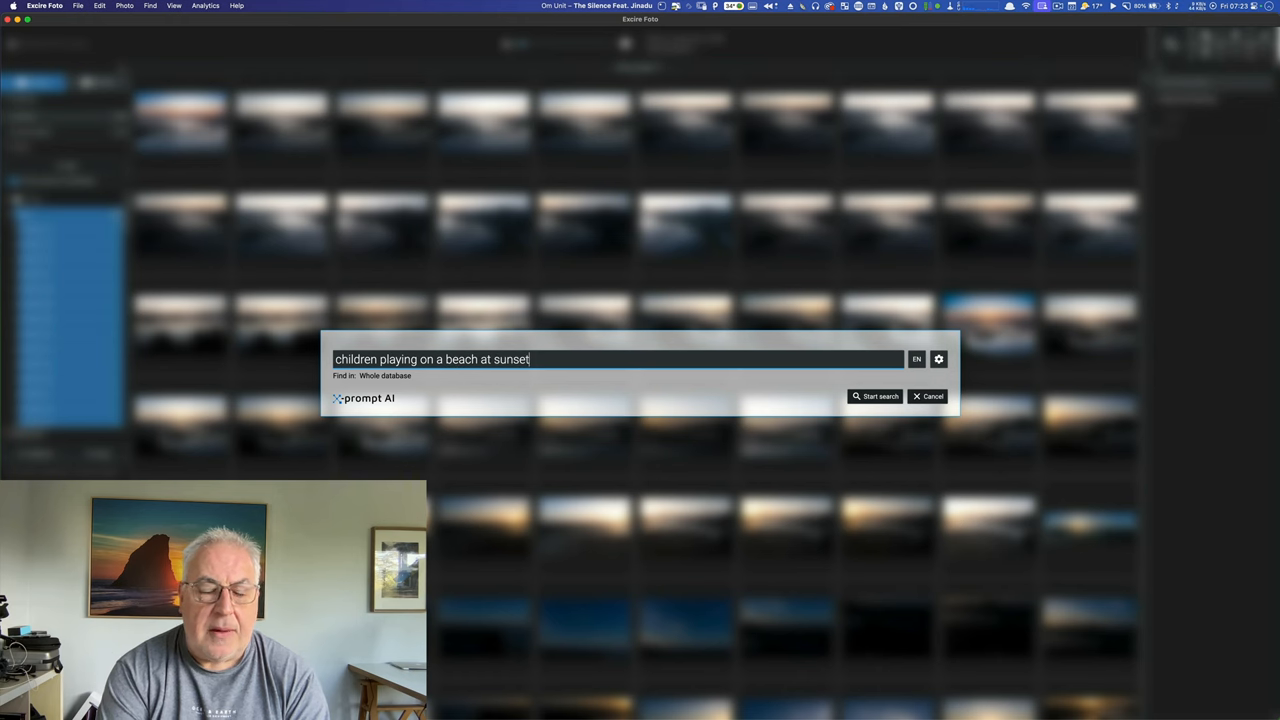
click(876, 396)
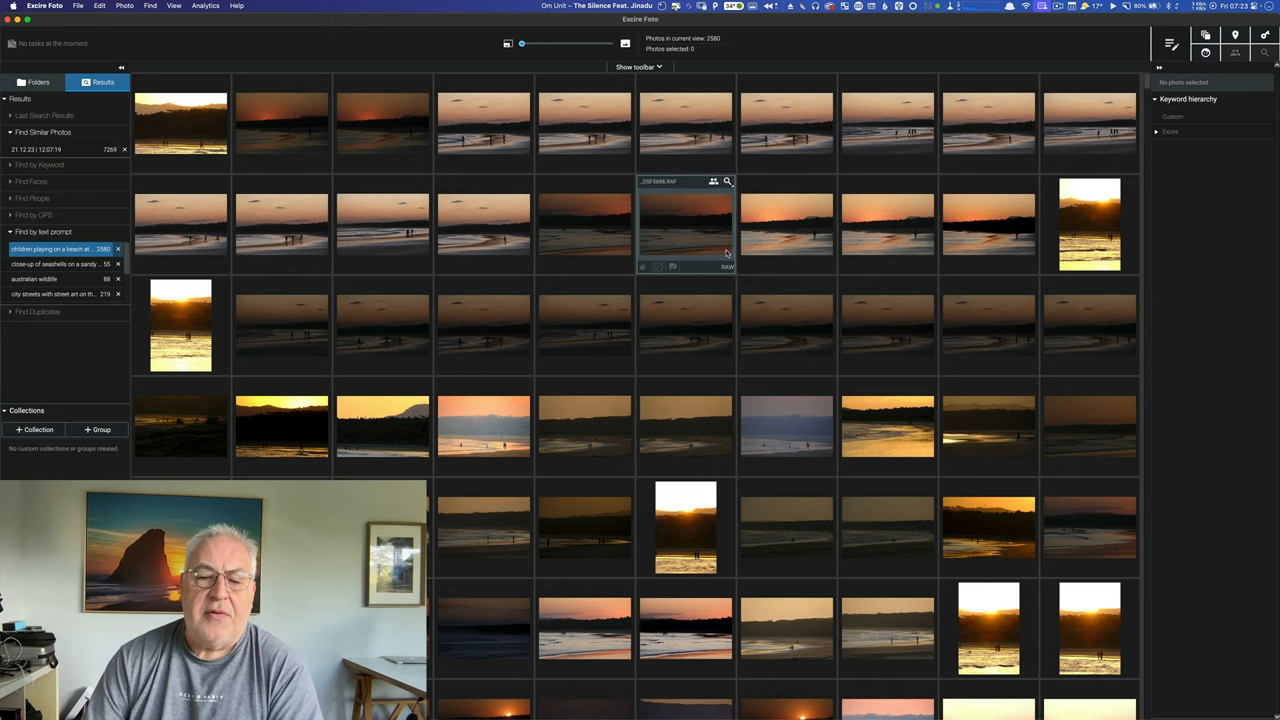
Step: Scroll through the grid of matching sunset and beach photos
scroll(down, 3)
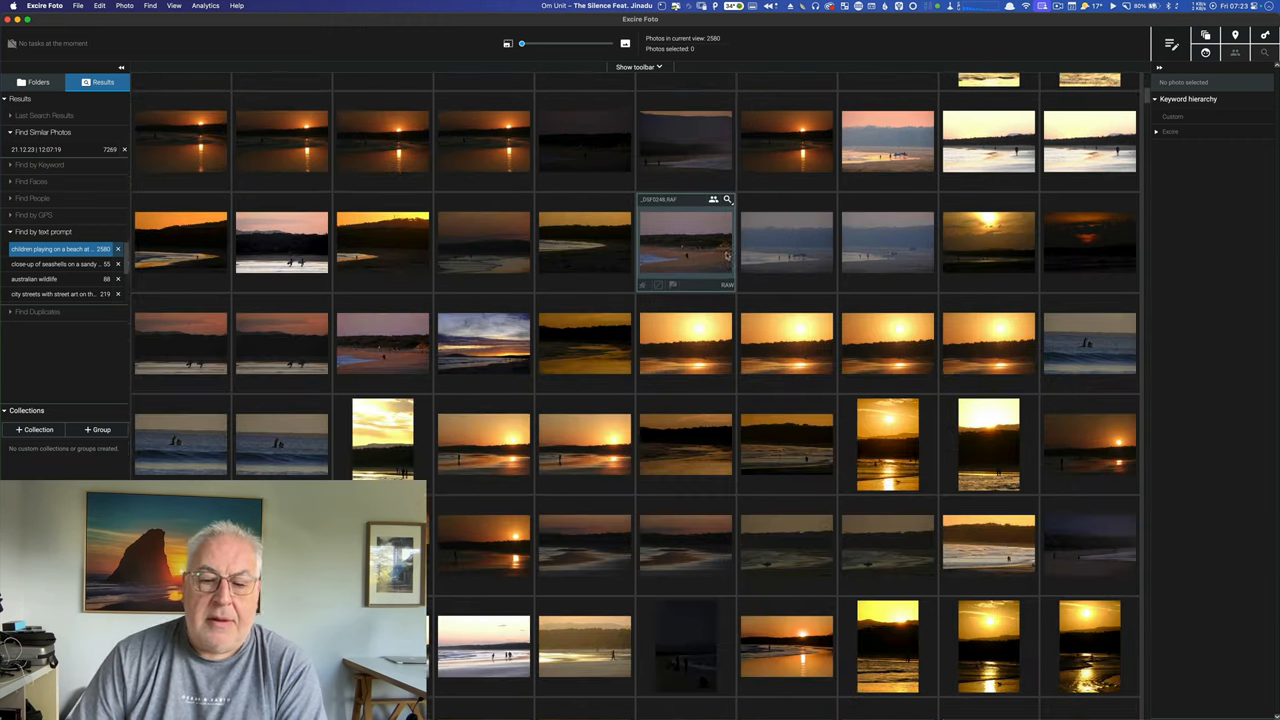
scroll(down, 3)
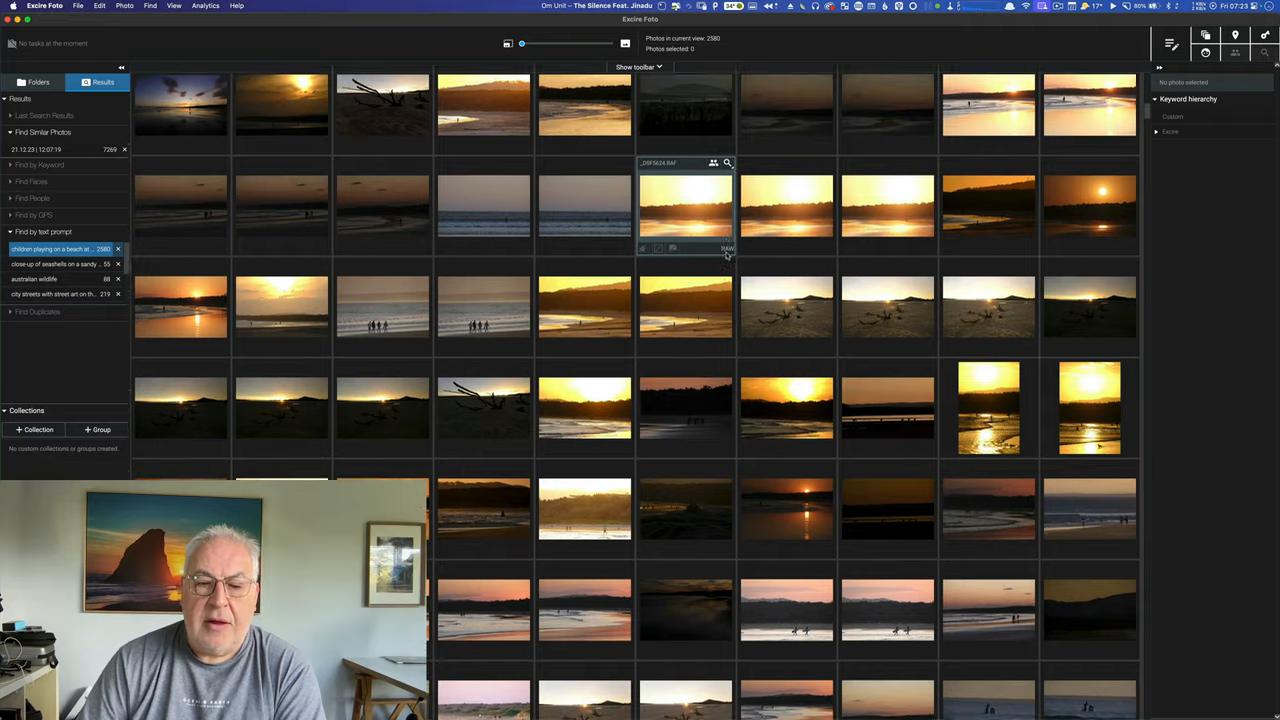
scroll(down, 3)
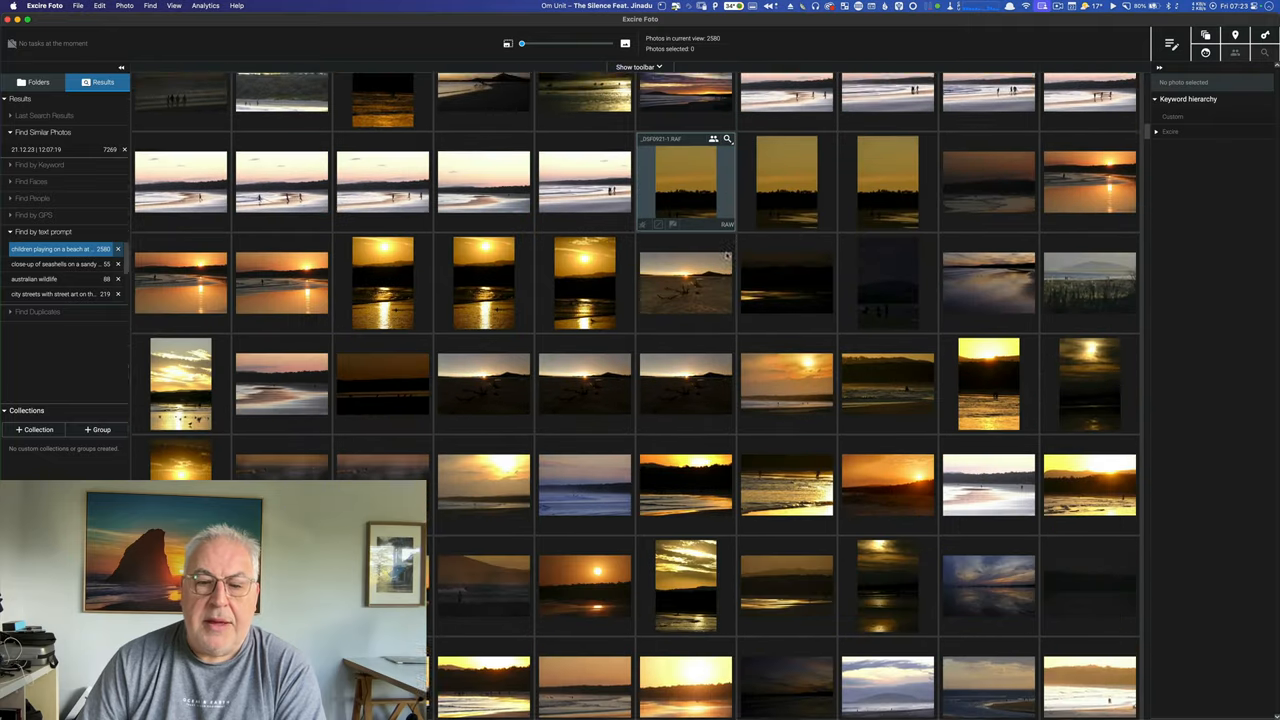
scroll(down, 3)
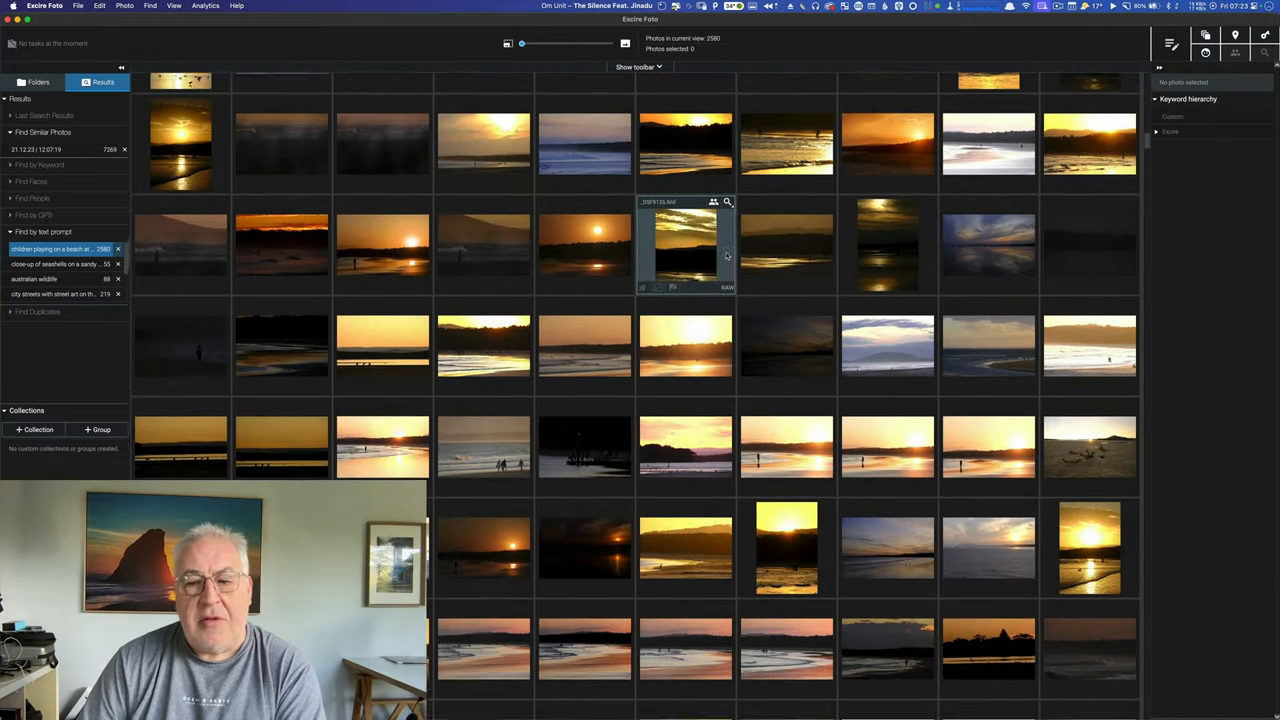
scroll(down, 3)
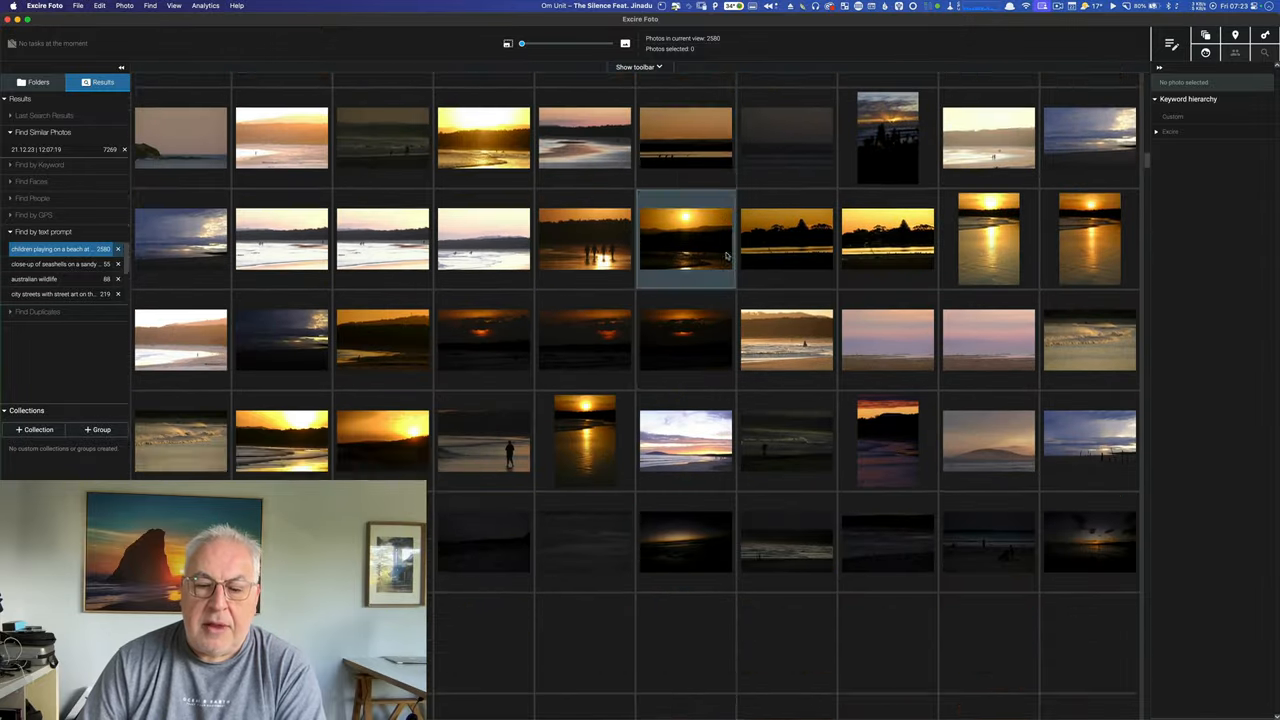
scroll(down, 3)
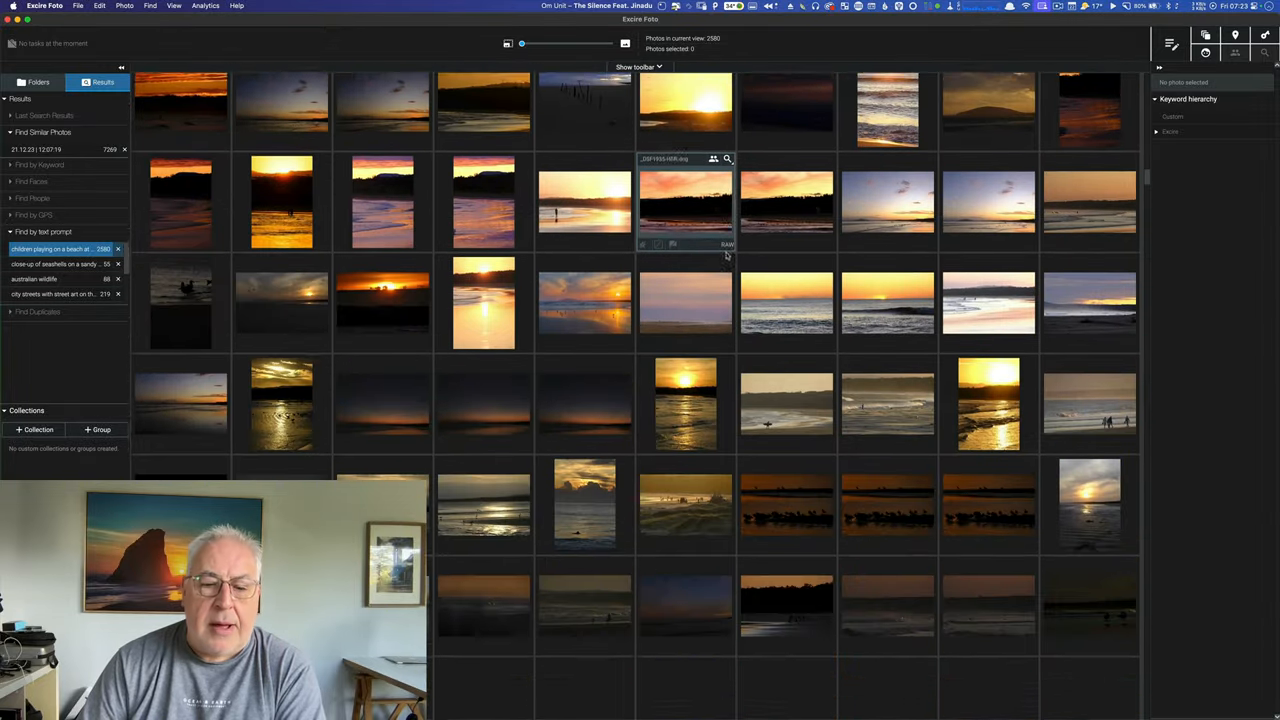
scroll(down, 3)
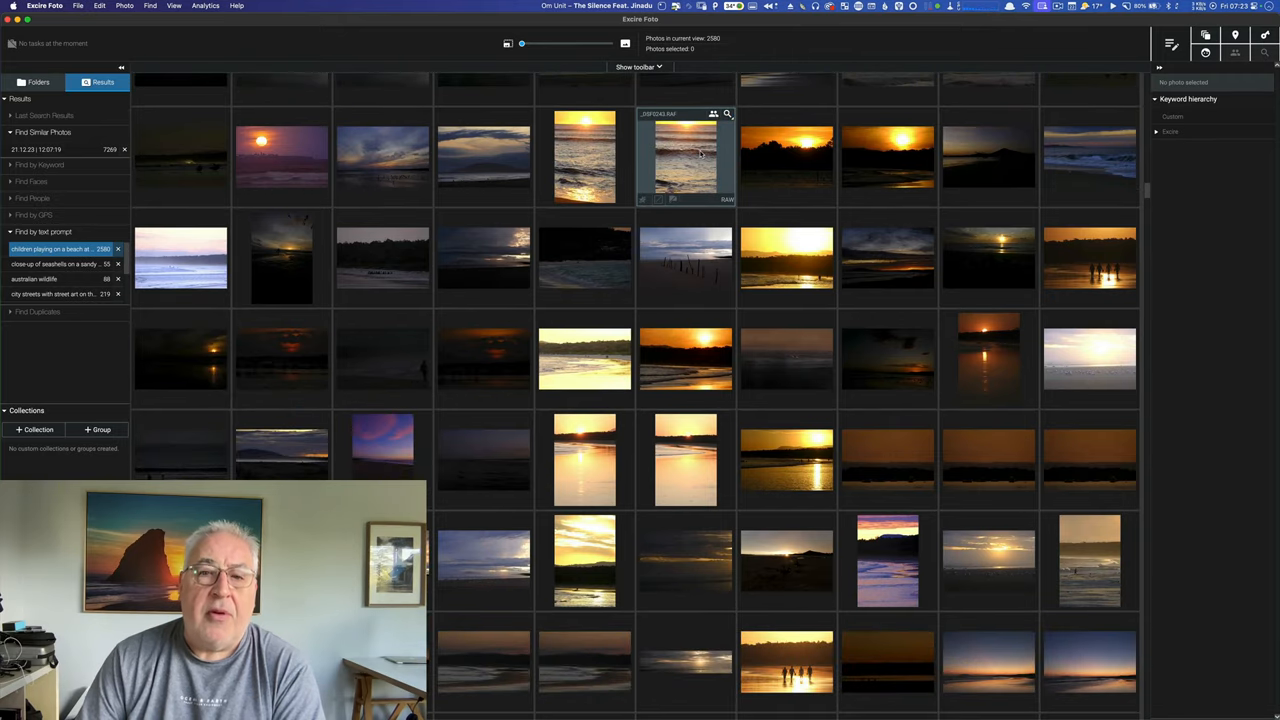
click(42, 232)
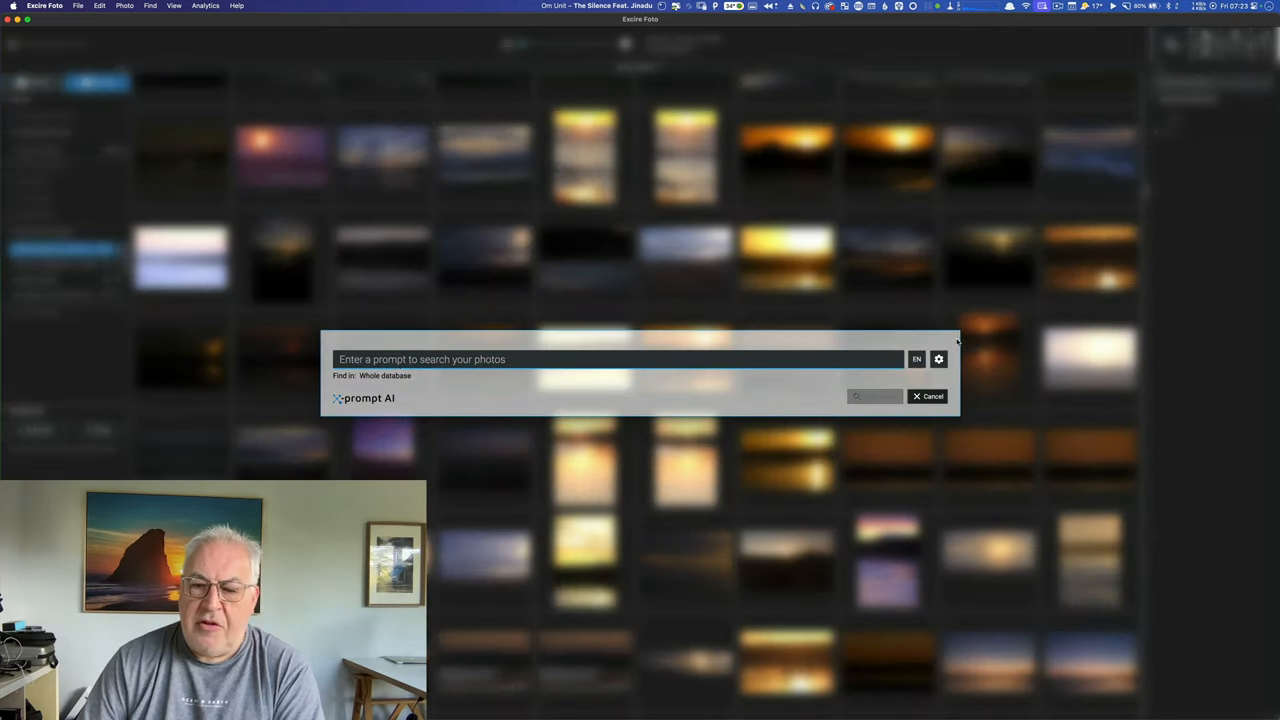
click(938, 360)
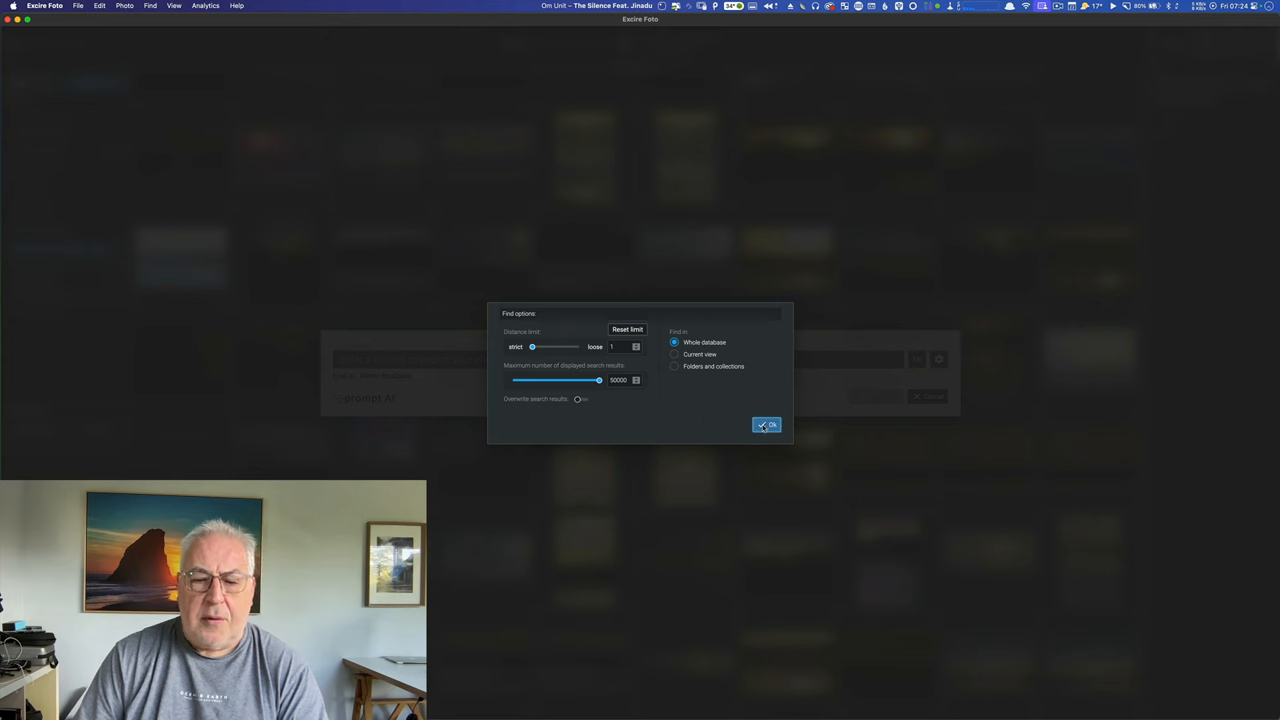
click(766, 424)
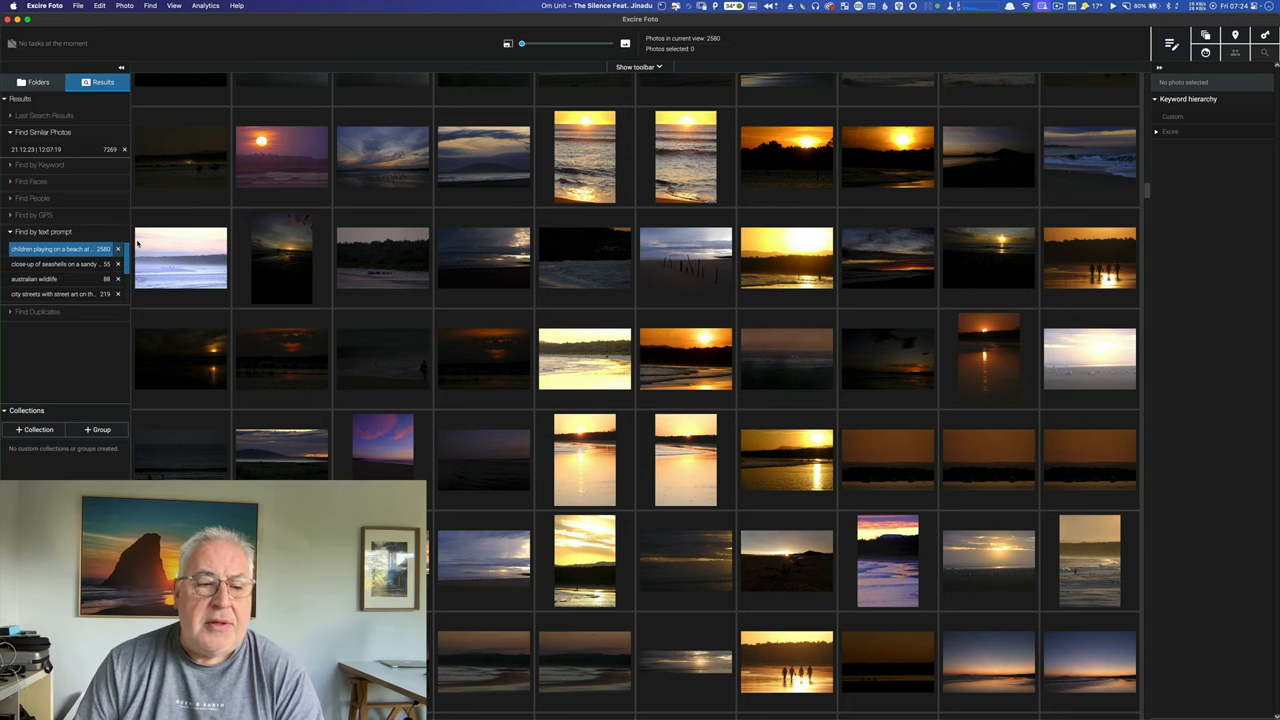
mouse_move(384, 258)
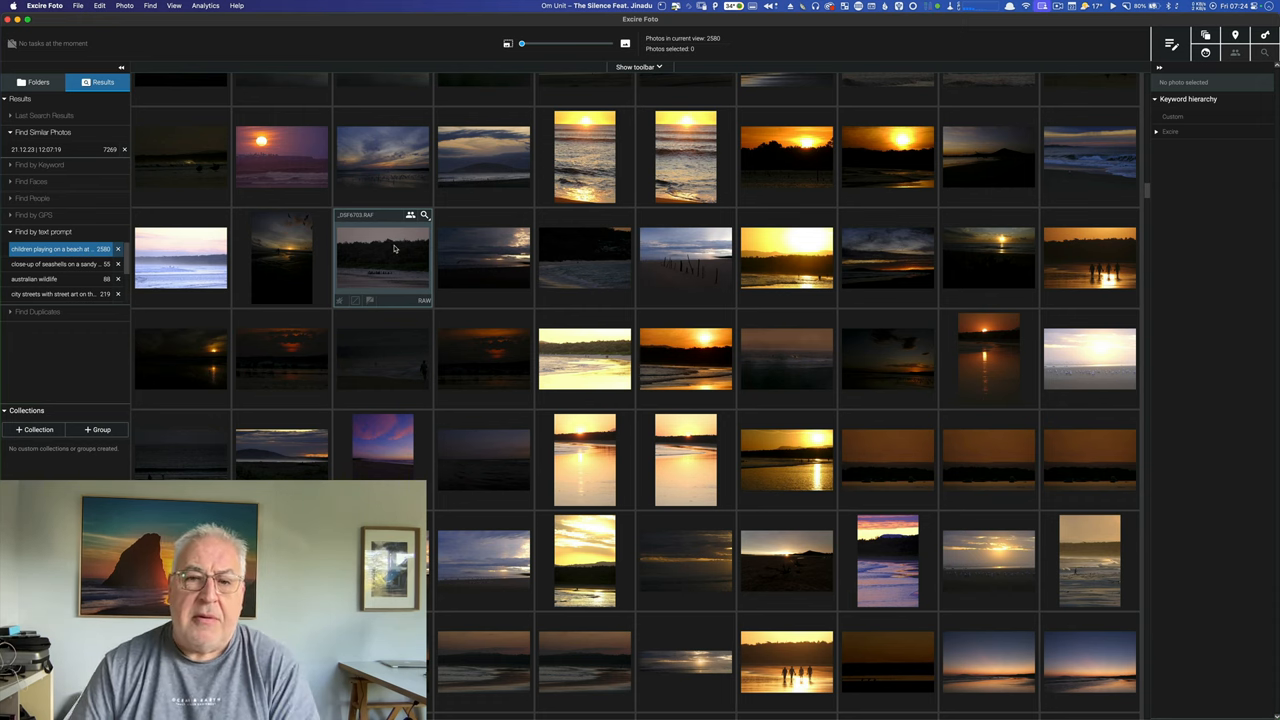
Step: Show the seashells-on-sand and Australian wildlife prompt results, and select a kangaroo photo
click(56, 264)
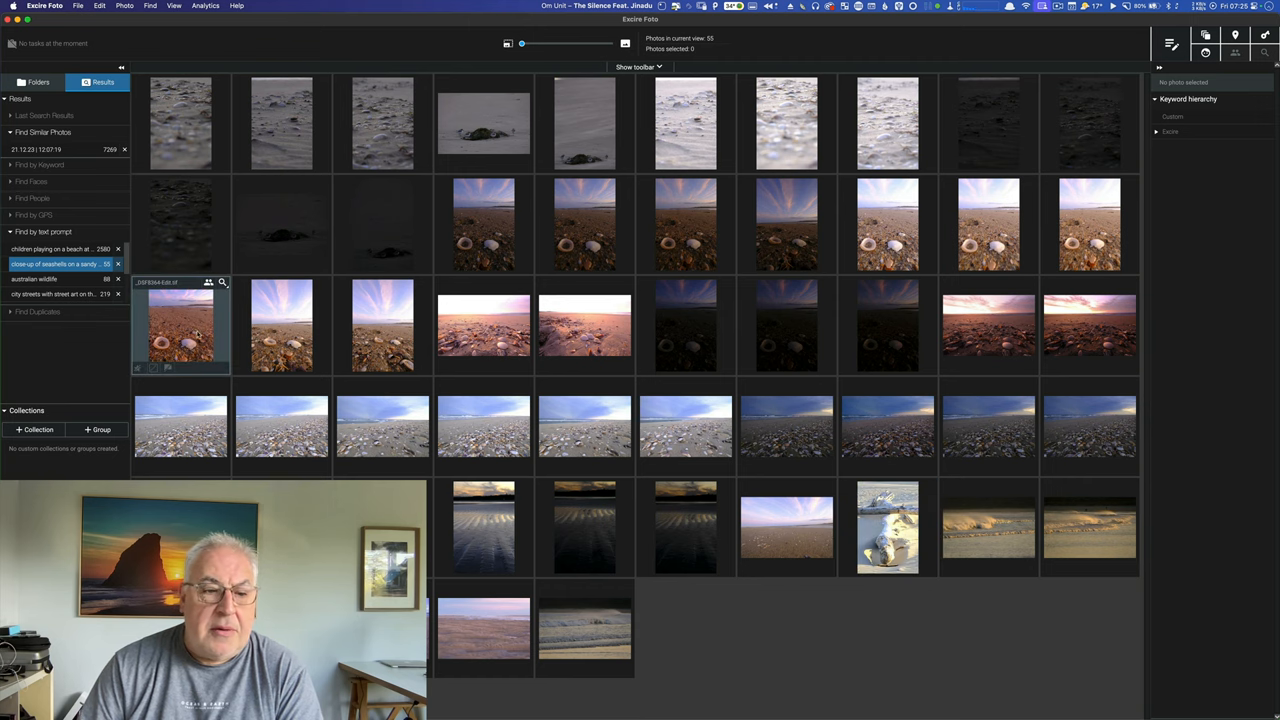
double_click(180, 324)
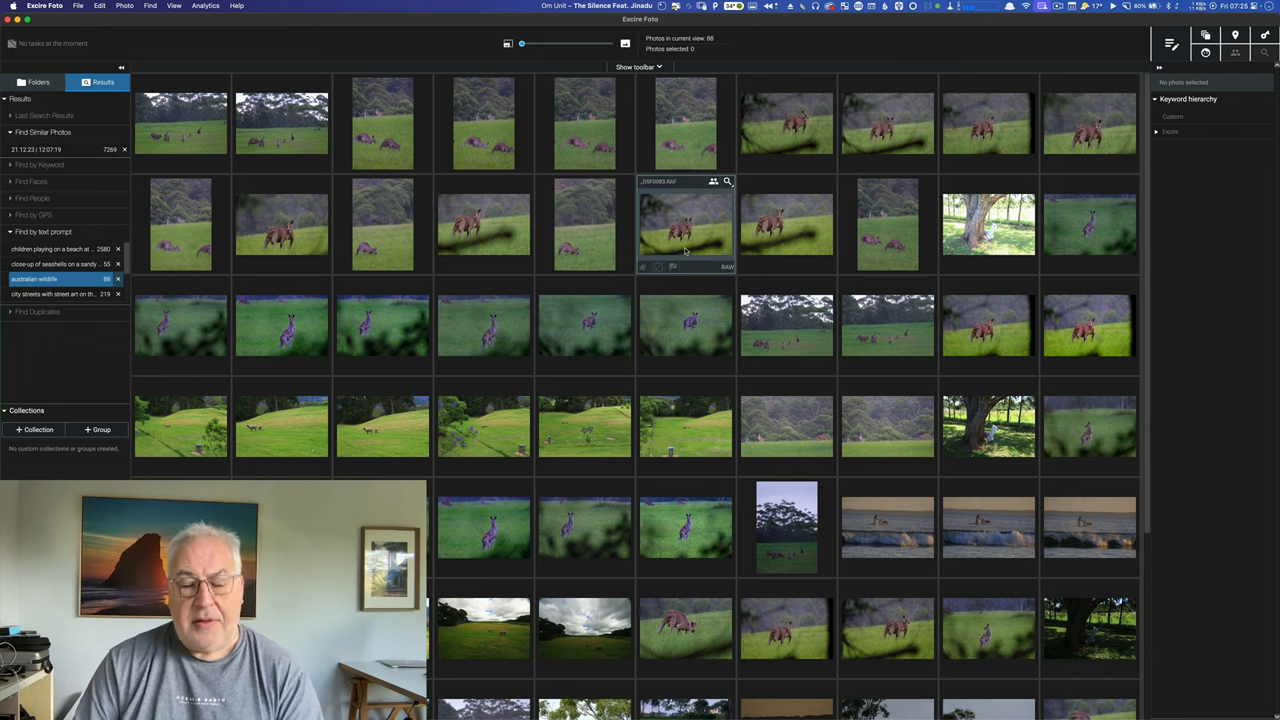
click(688, 224)
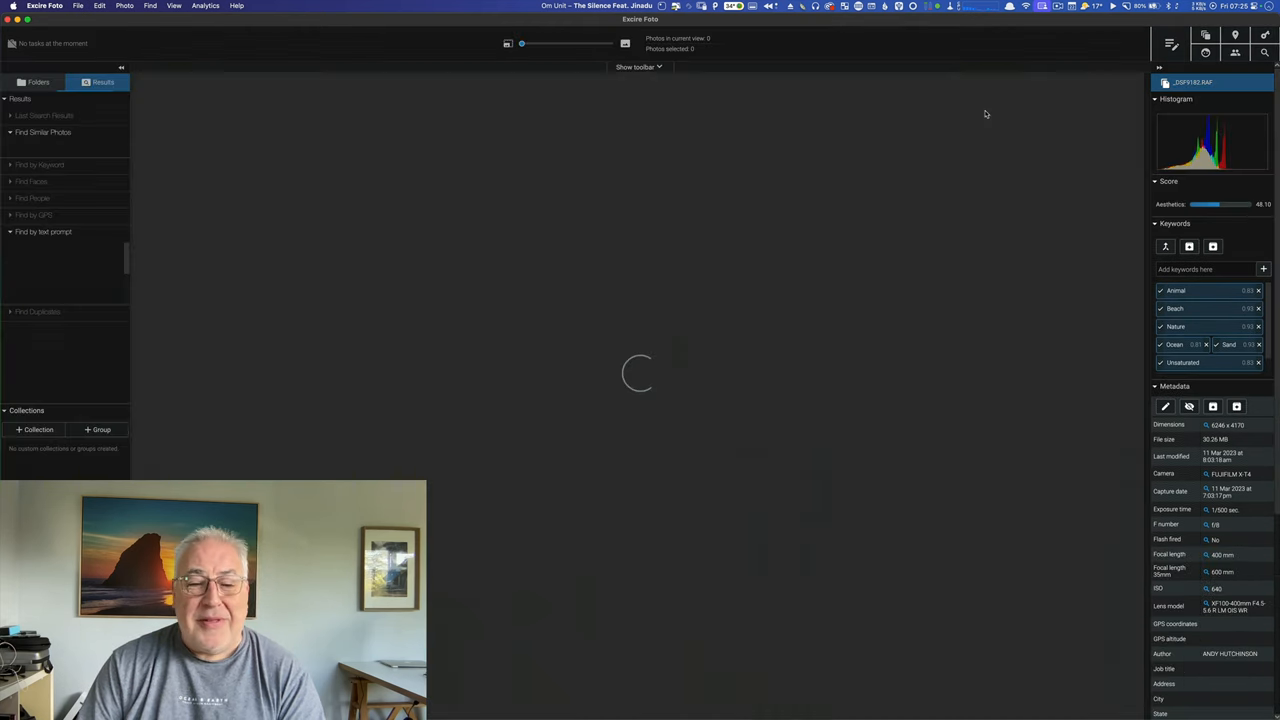
Step: Show the street-art prompt results, then scroll through the pink sunset cloud results
click(44, 280)
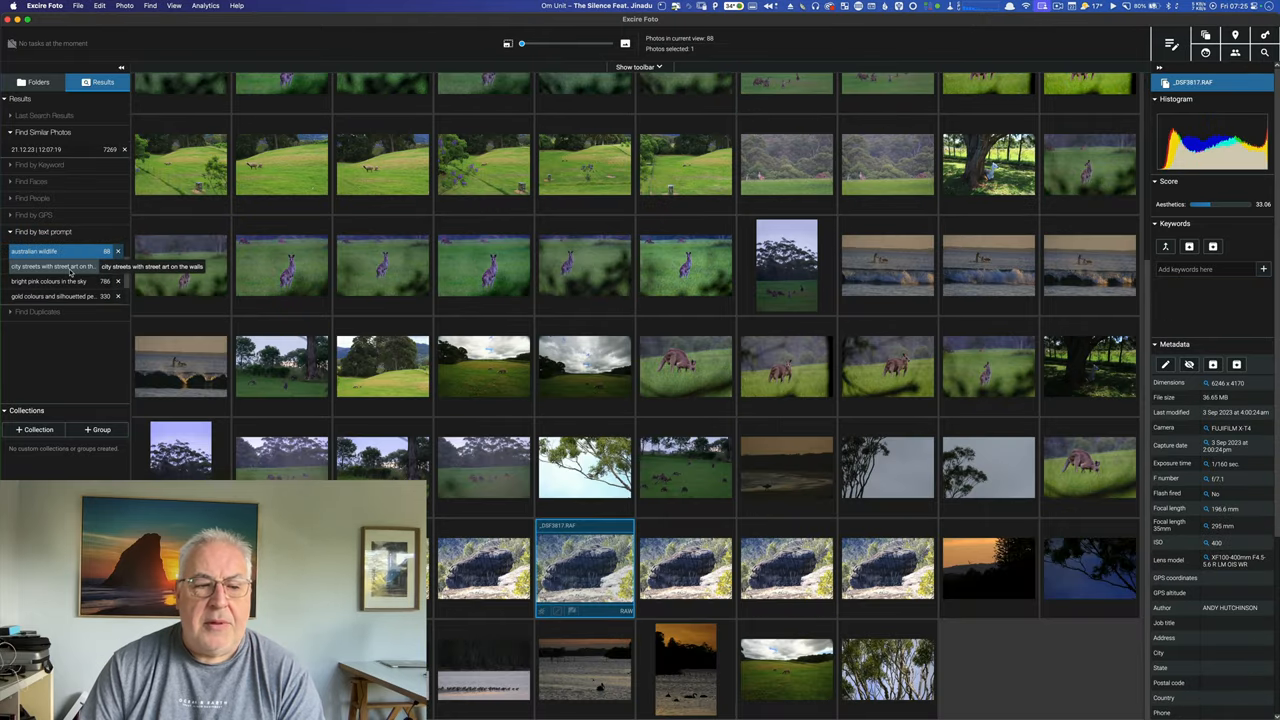
click(56, 266)
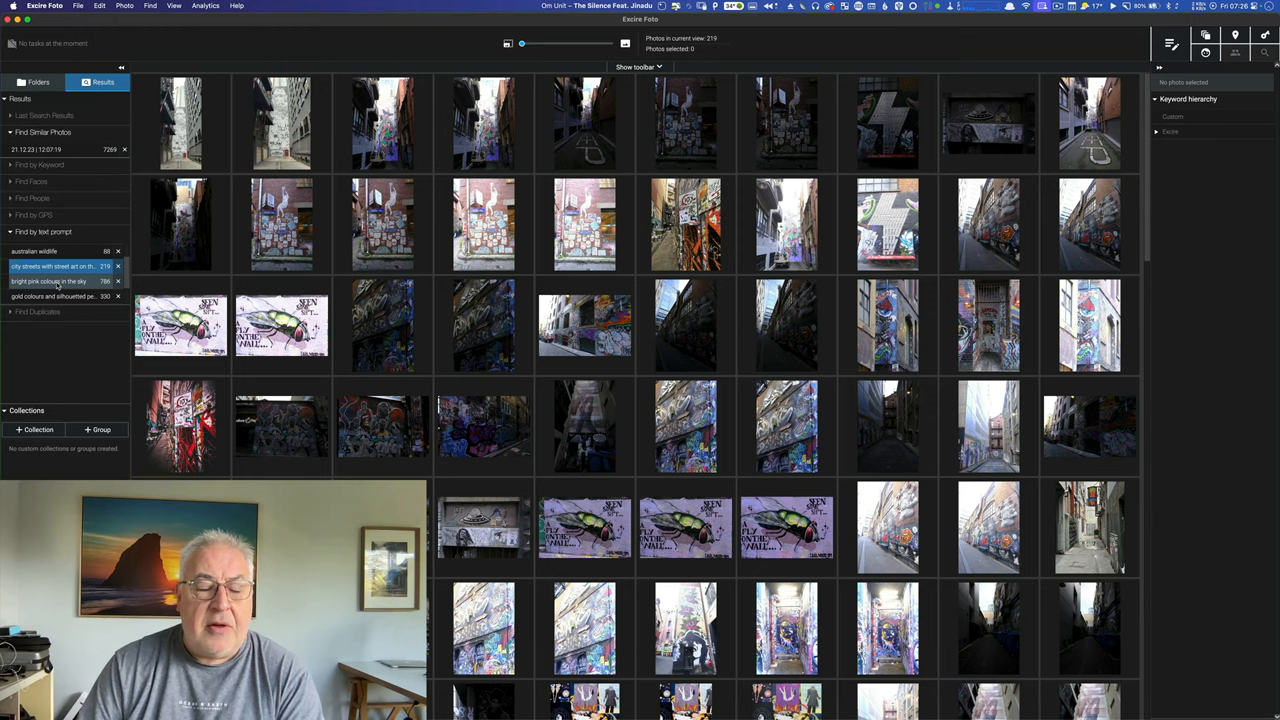
click(50, 280)
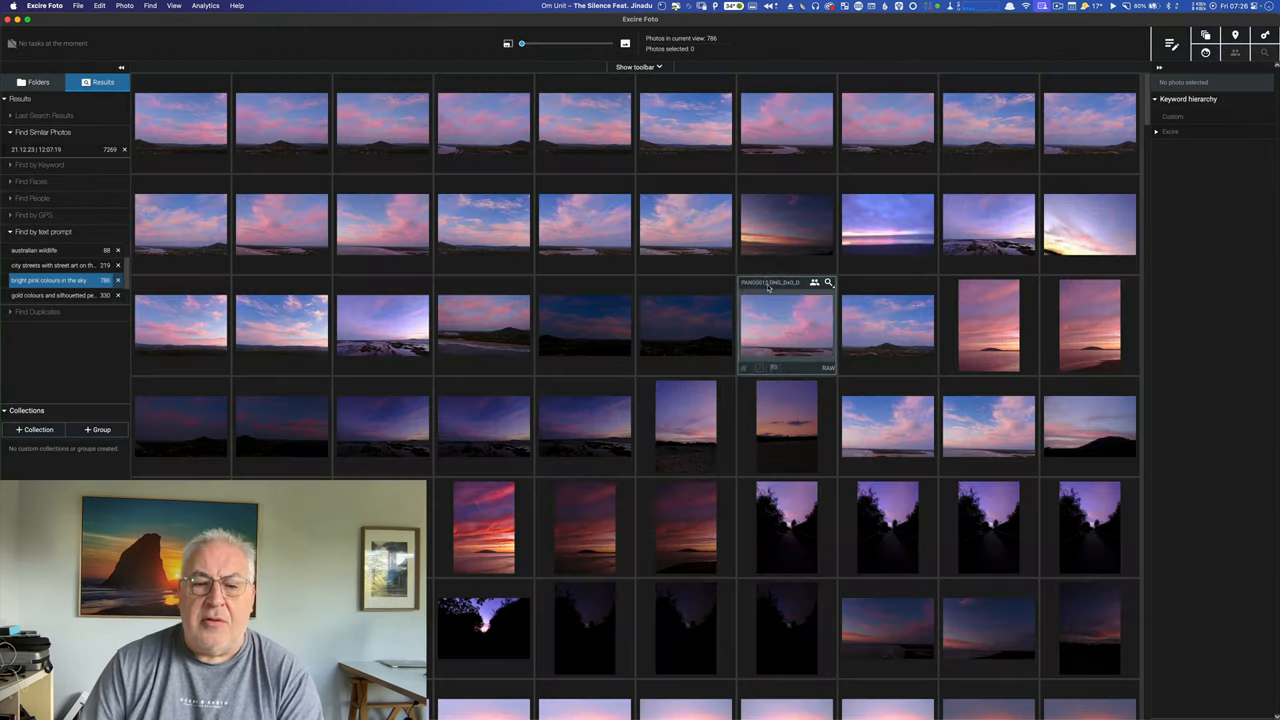
scroll(down, 3)
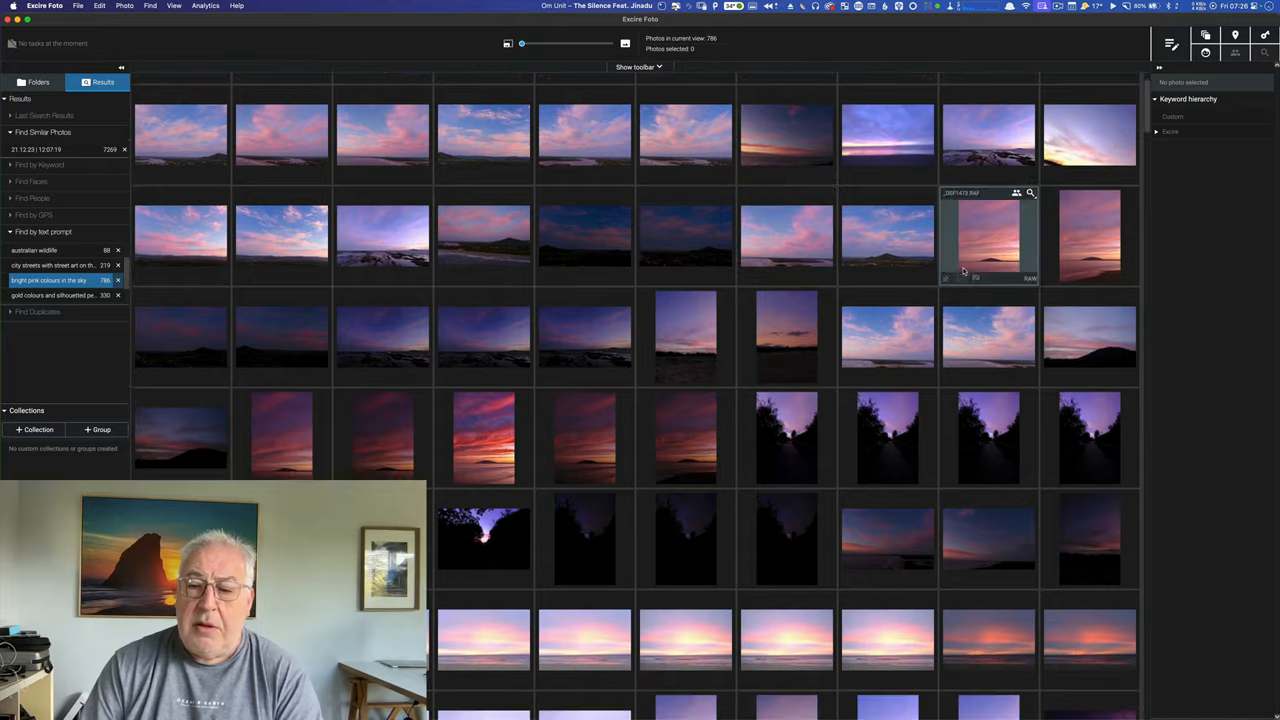
scroll(down, 3)
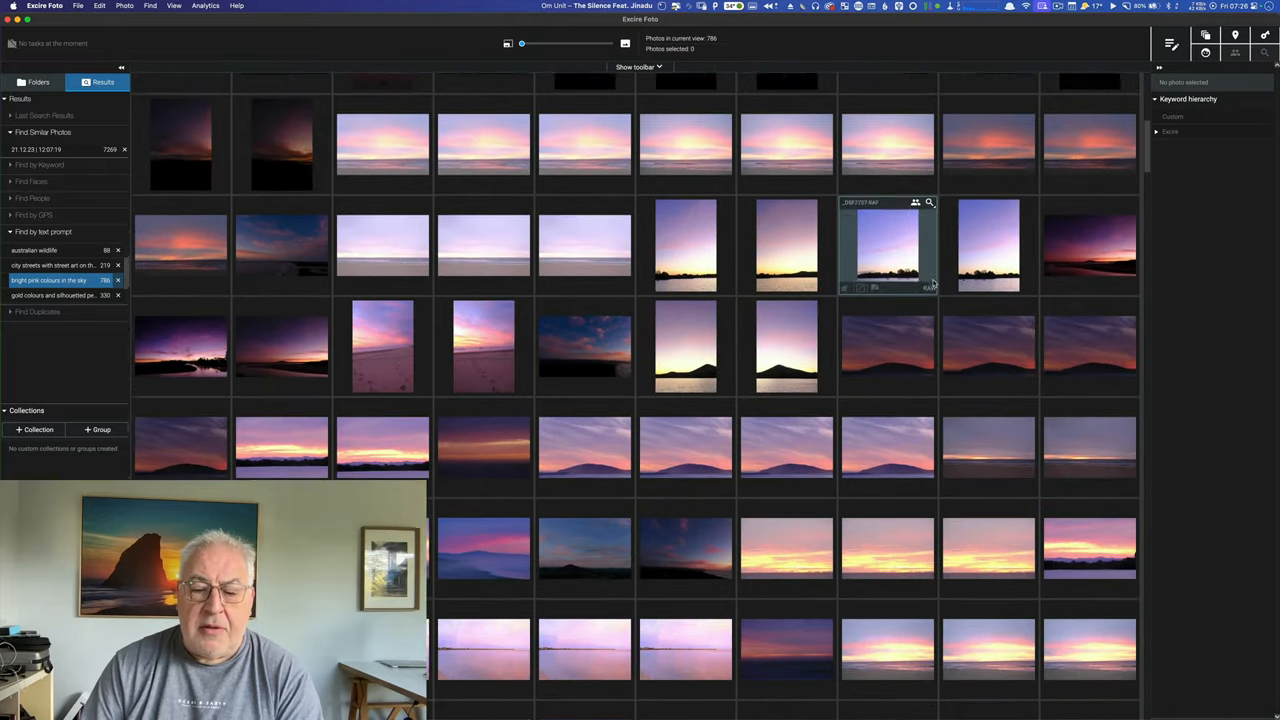
scroll(down, 3)
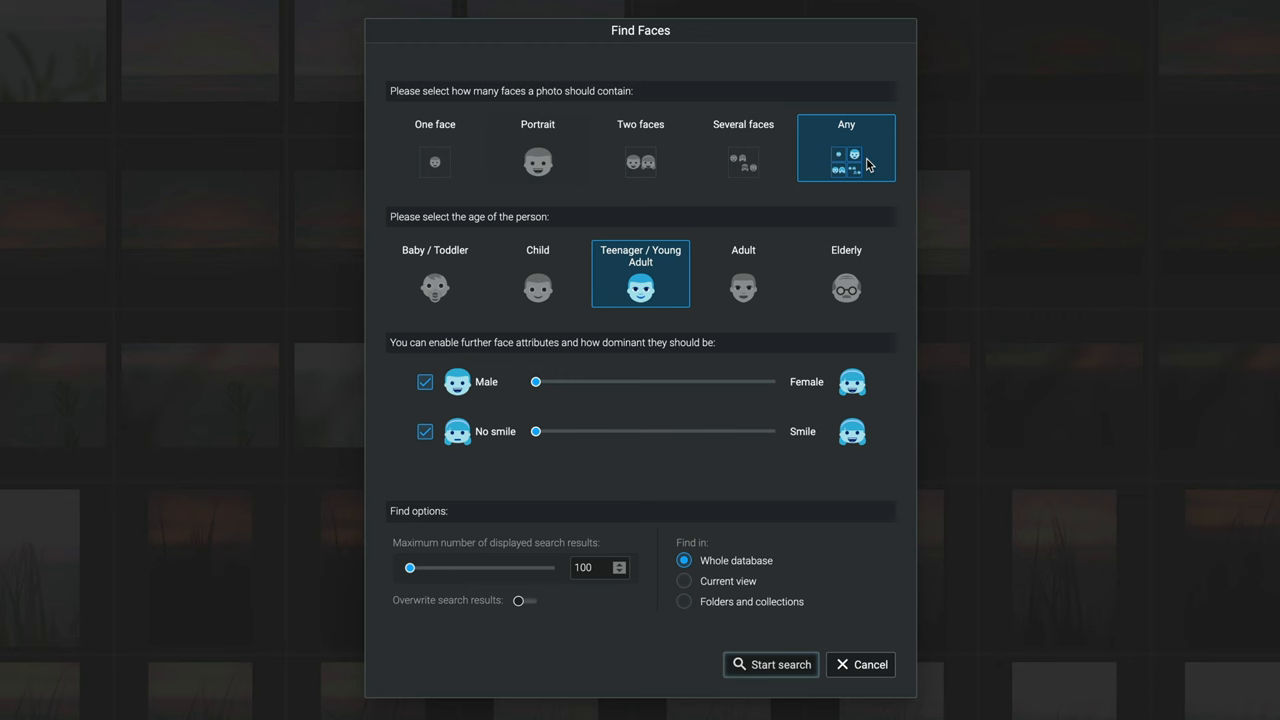
mouse_move(970, 278)
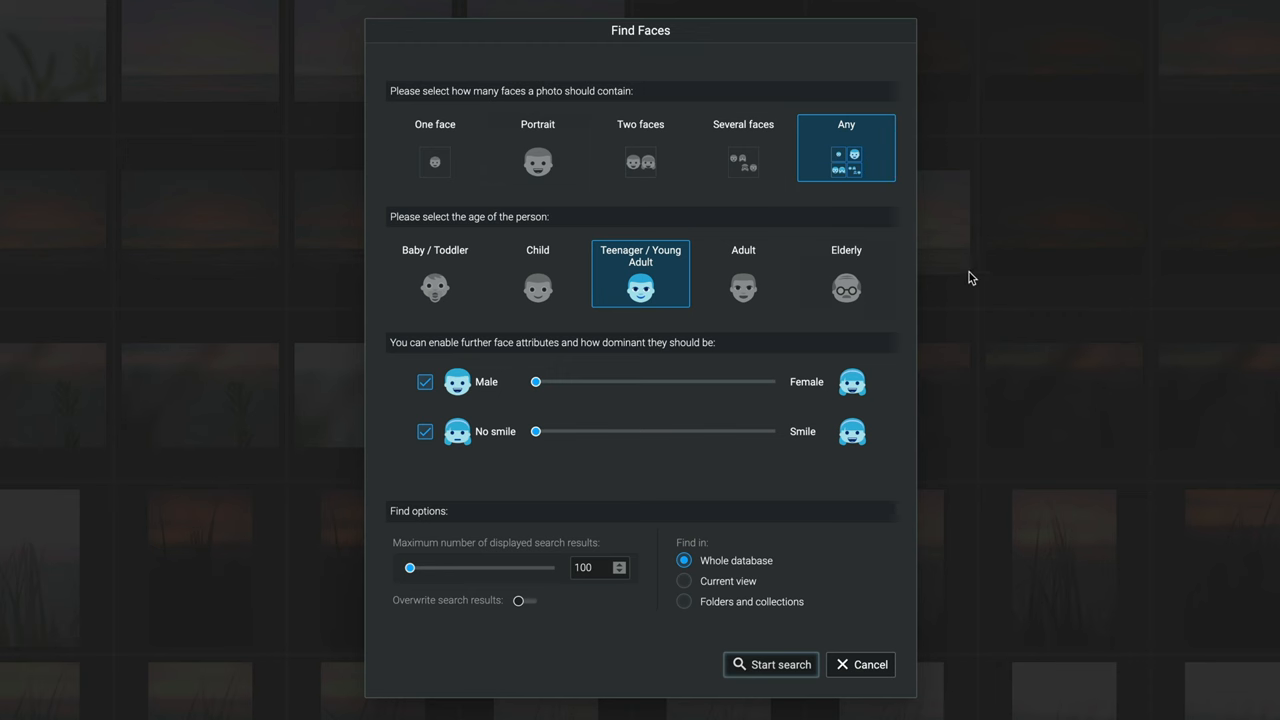
mouse_move(740, 392)
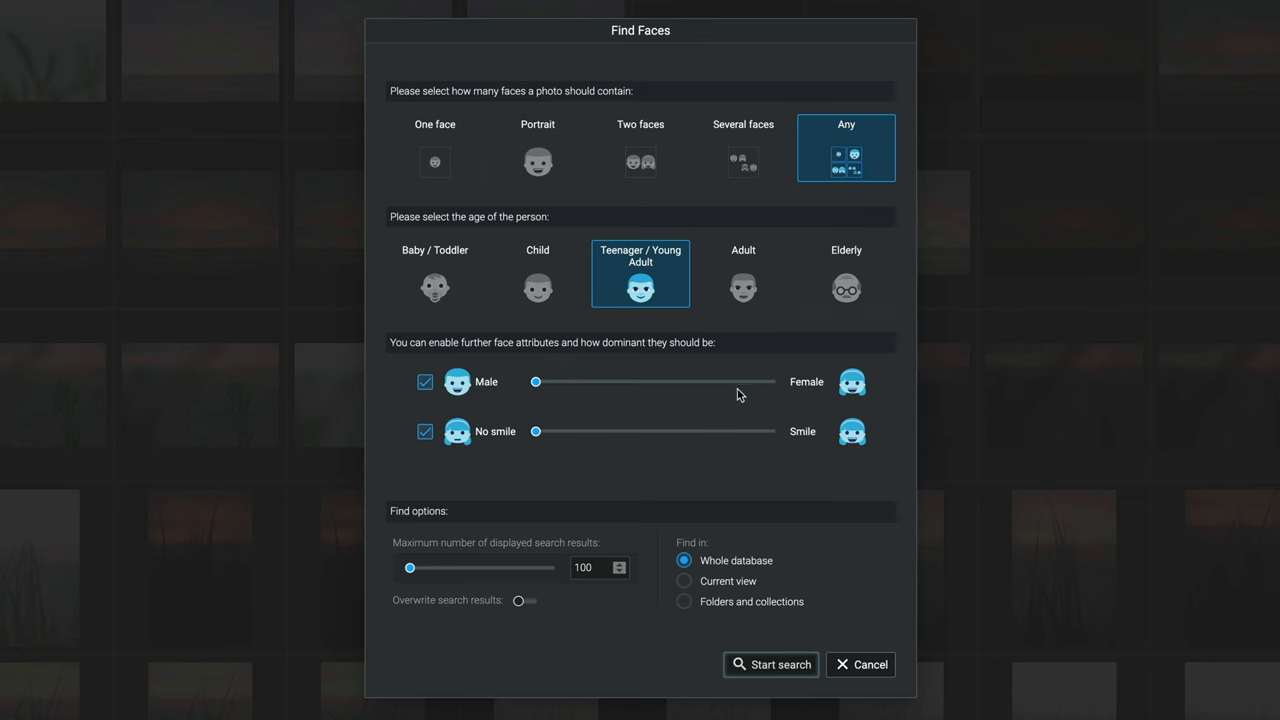
mouse_move(778, 452)
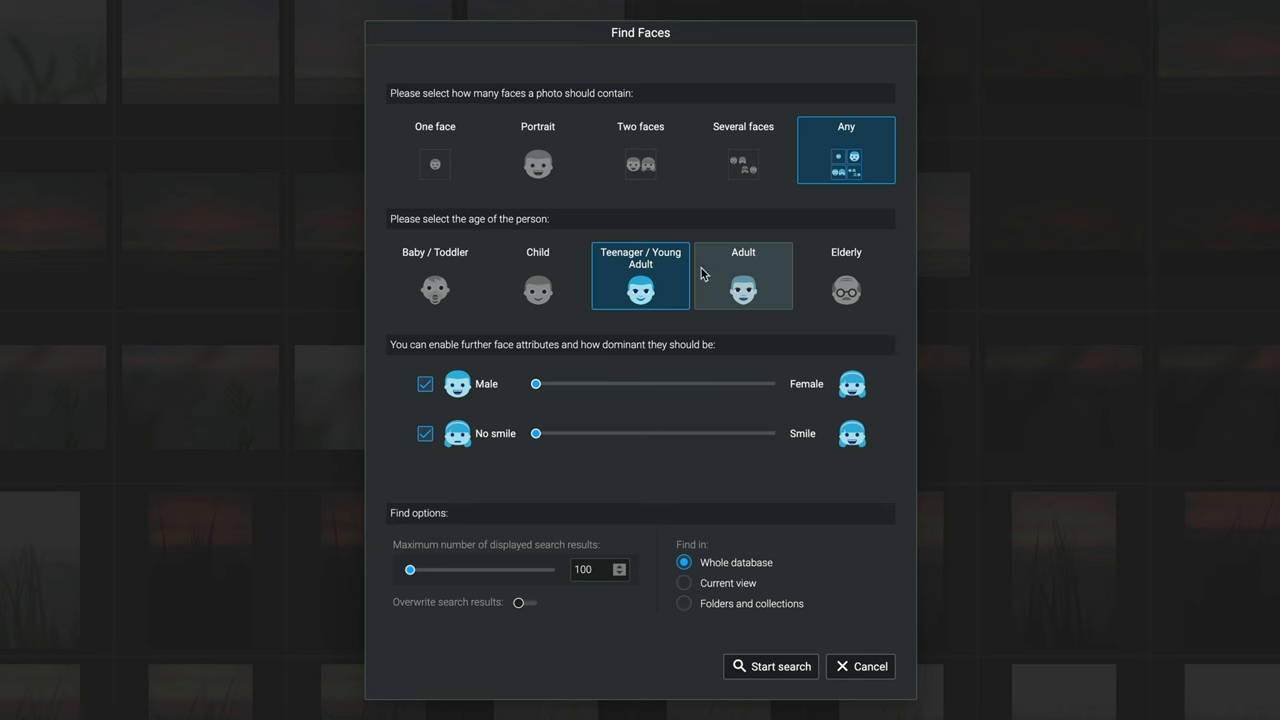
Step: Set Find Faces to adult and elderly faces with the male–female and smile sliders centred
click(744, 276)
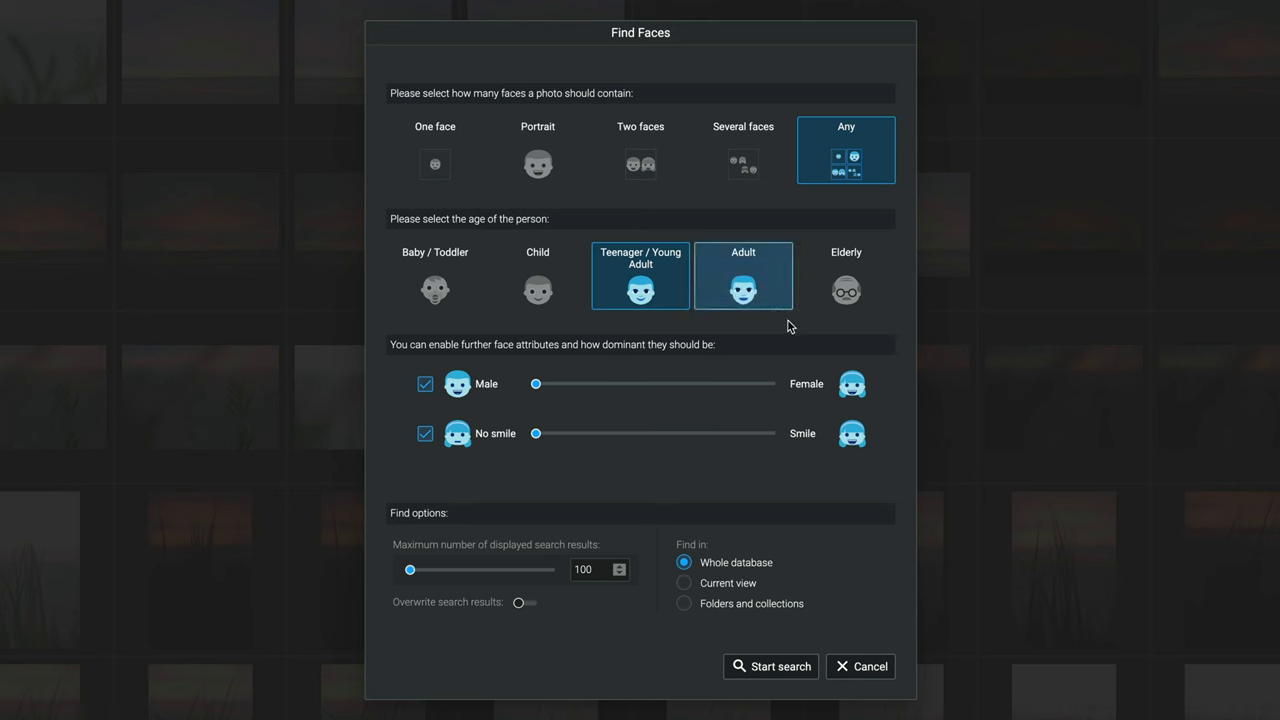
click(844, 276)
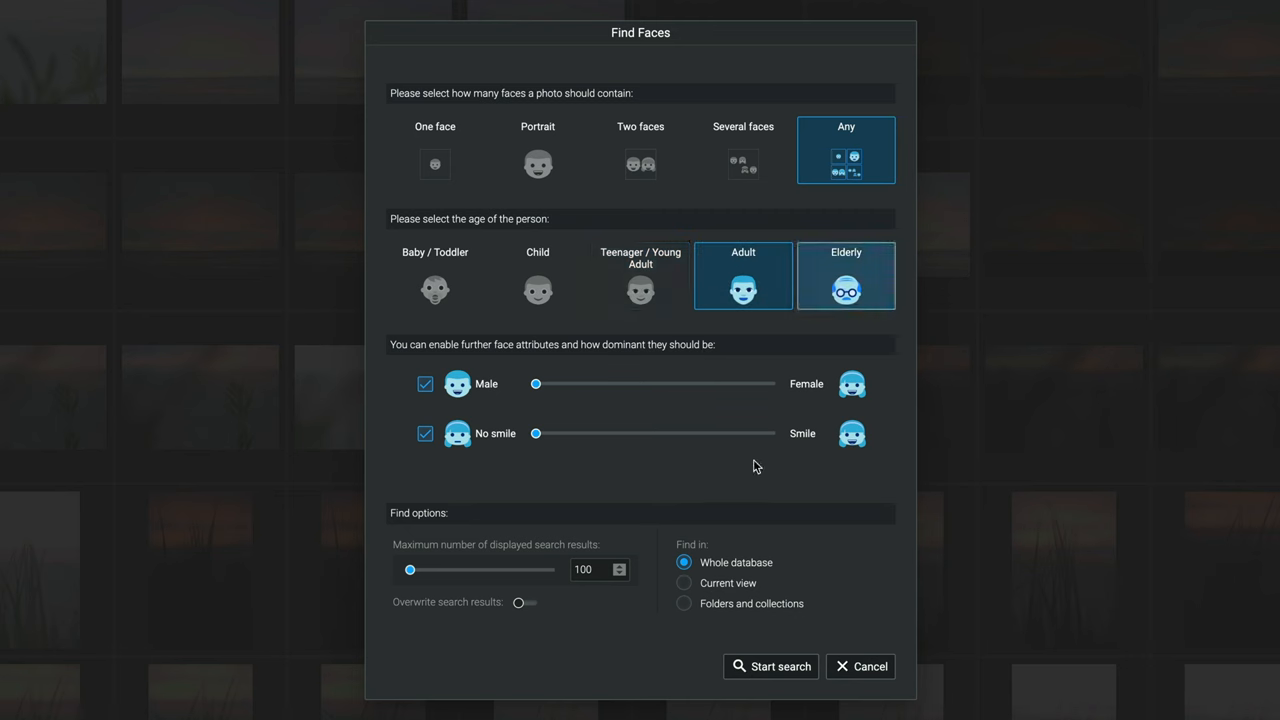
drag(534, 384, 654, 384)
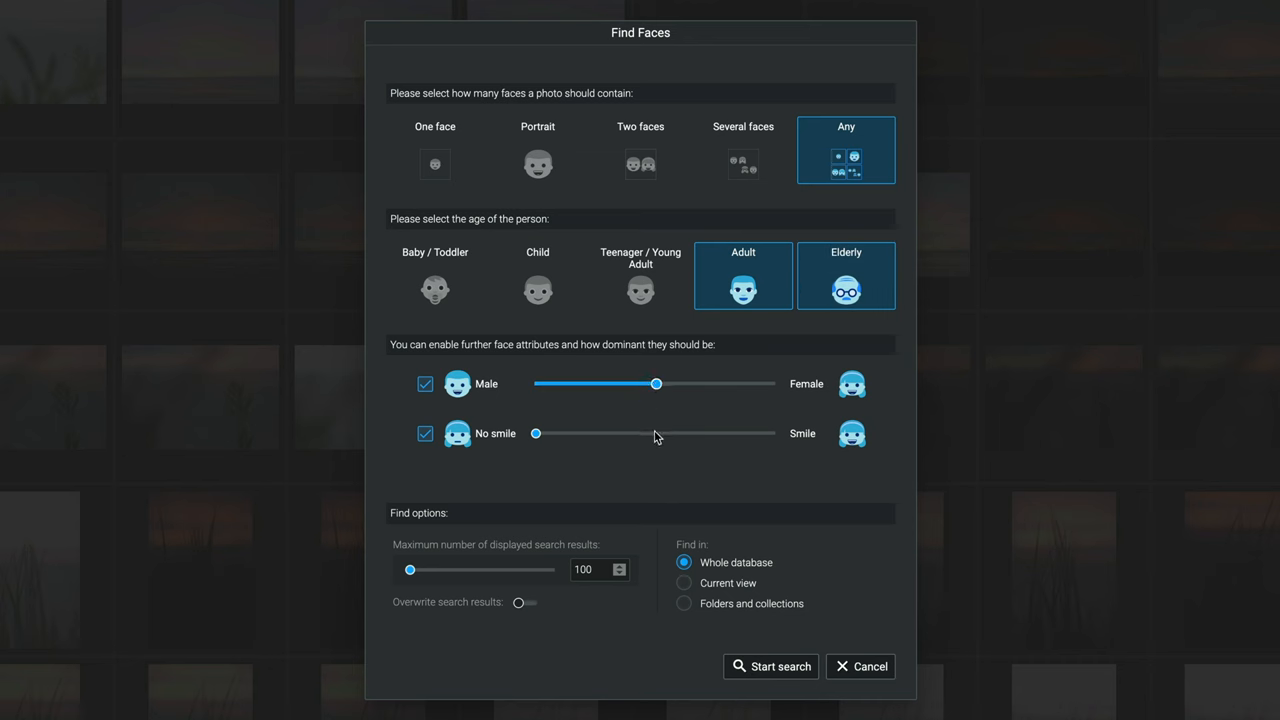
drag(536, 432, 656, 432)
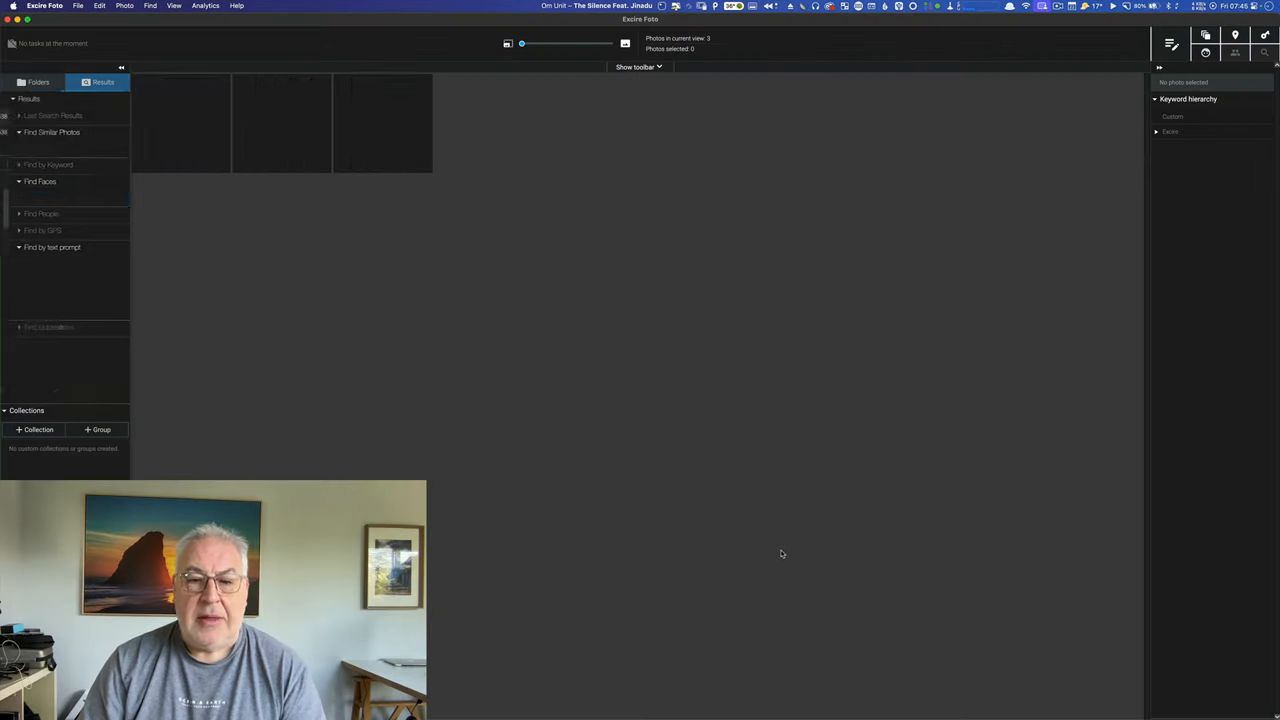
Step: Open the first of the three face-search results, a street-art portrait door, full size
click(60, 198)
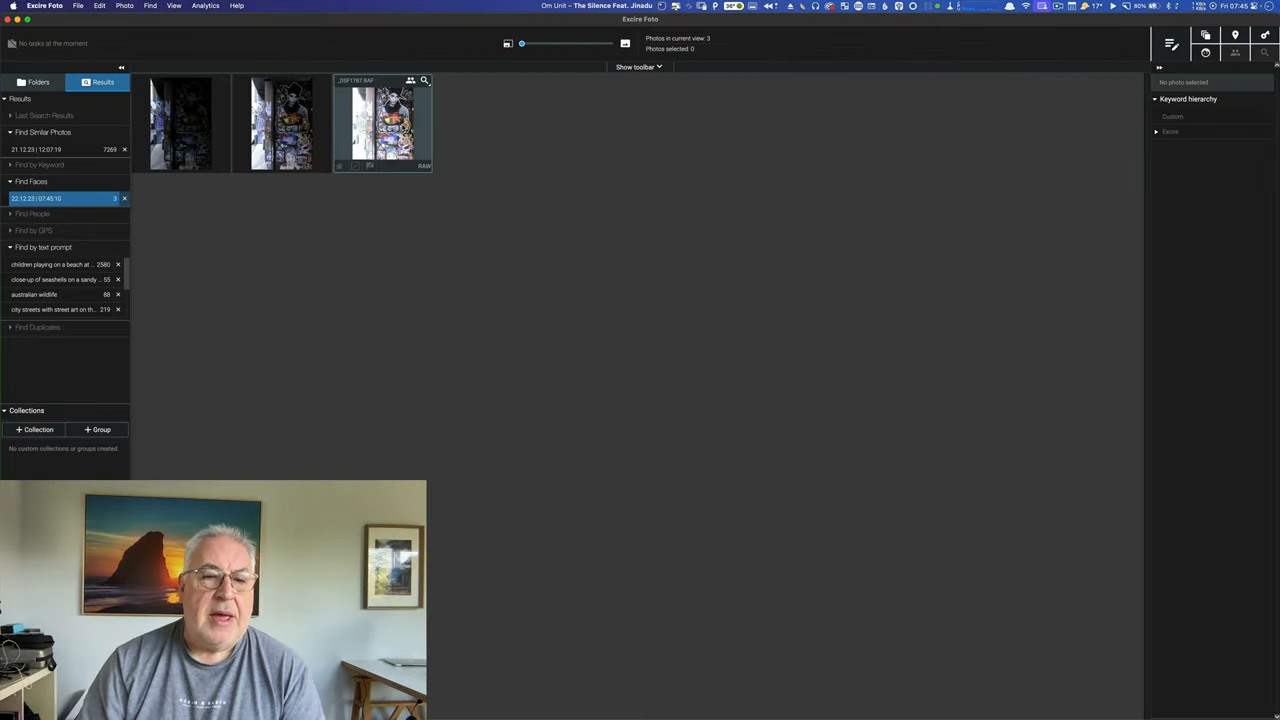
double_click(384, 122)
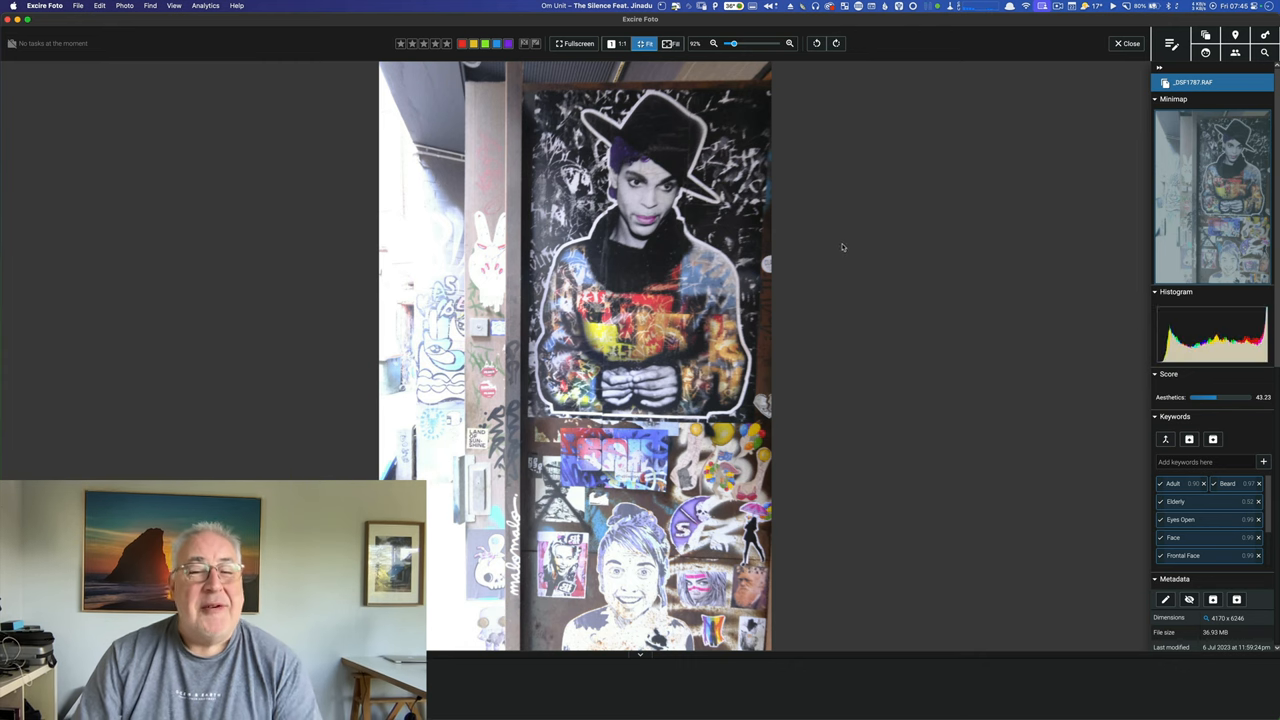
mouse_move(892, 260)
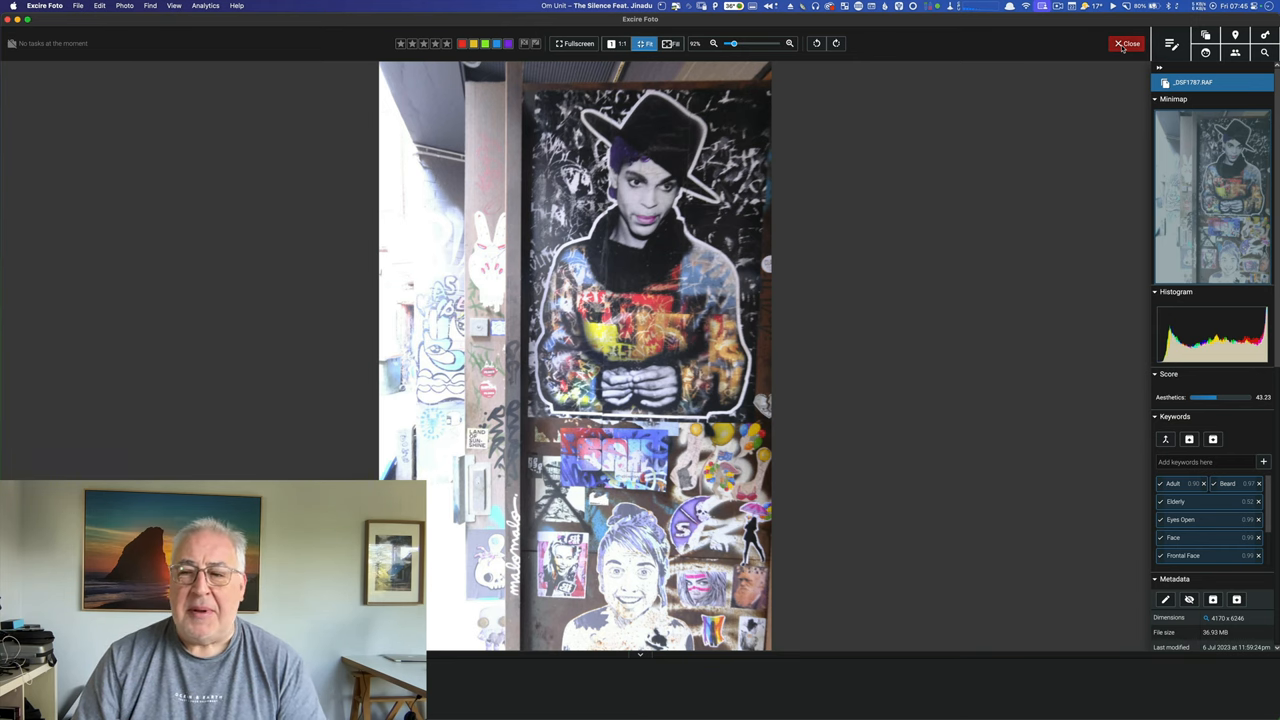
Step: Run a face search for exactly one face with less smile weighting and browse its results grid
click(1128, 44)
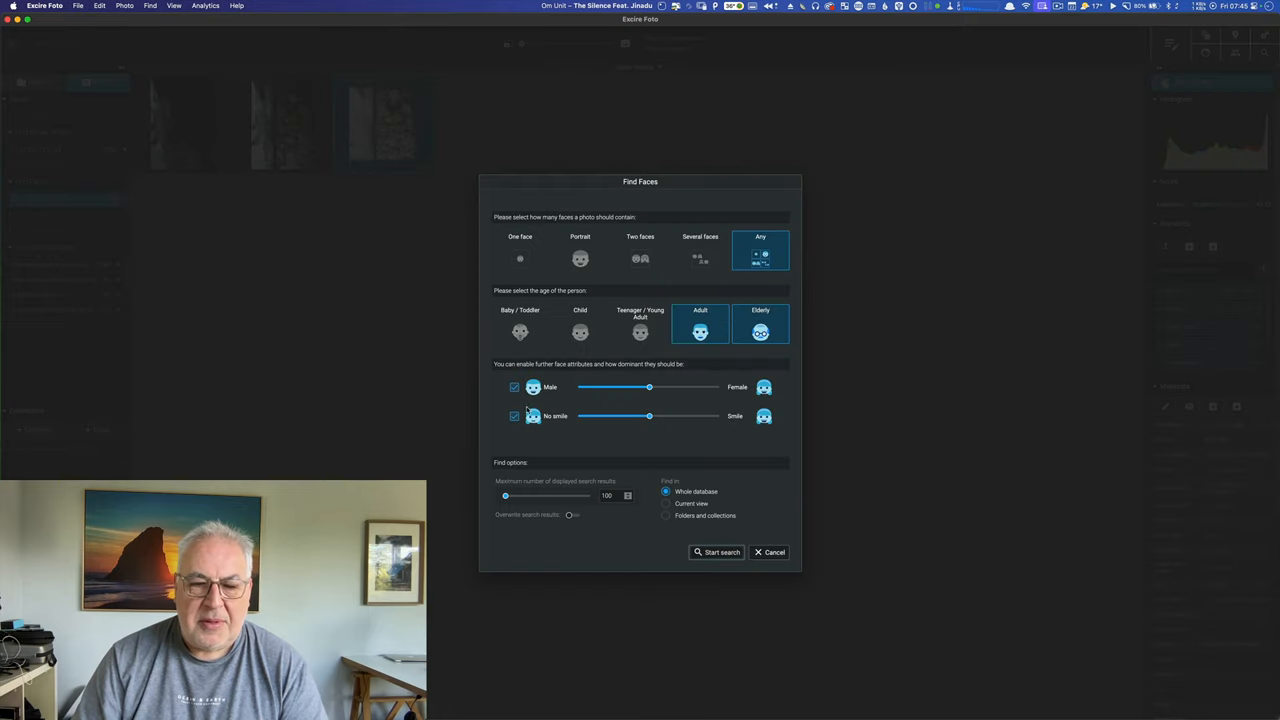
drag(650, 416, 578, 416)
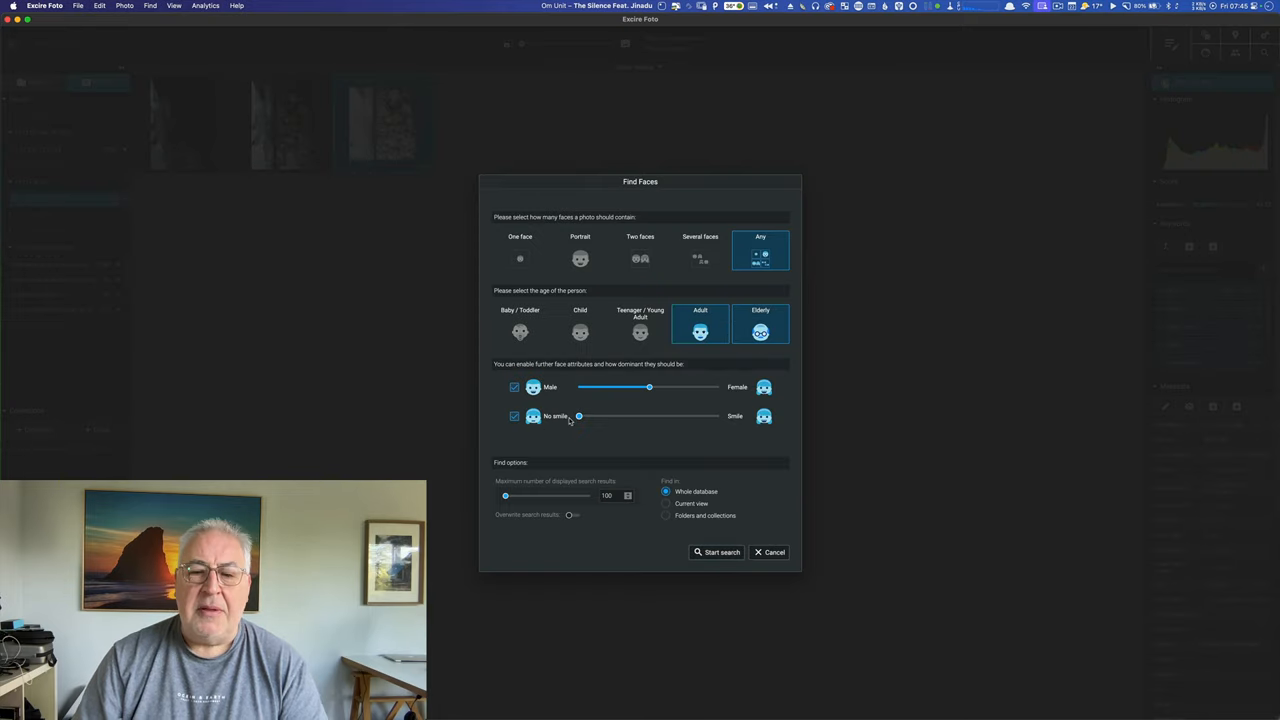
click(520, 250)
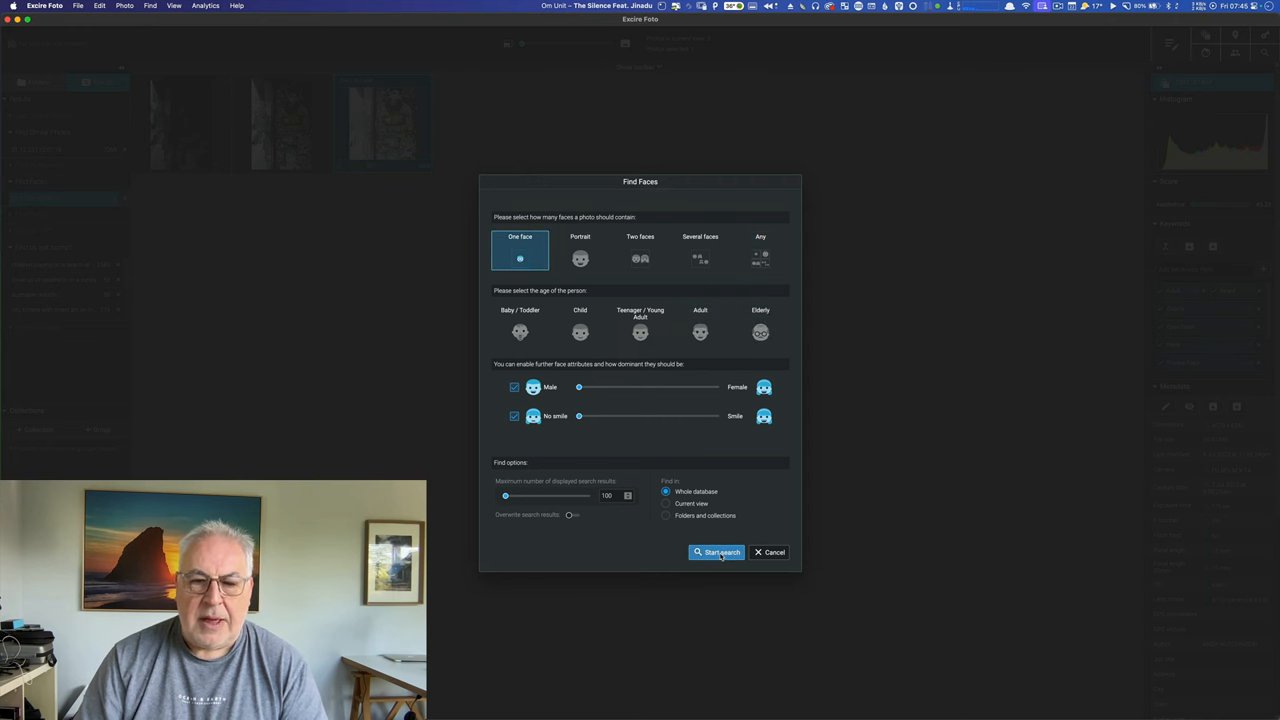
click(716, 552)
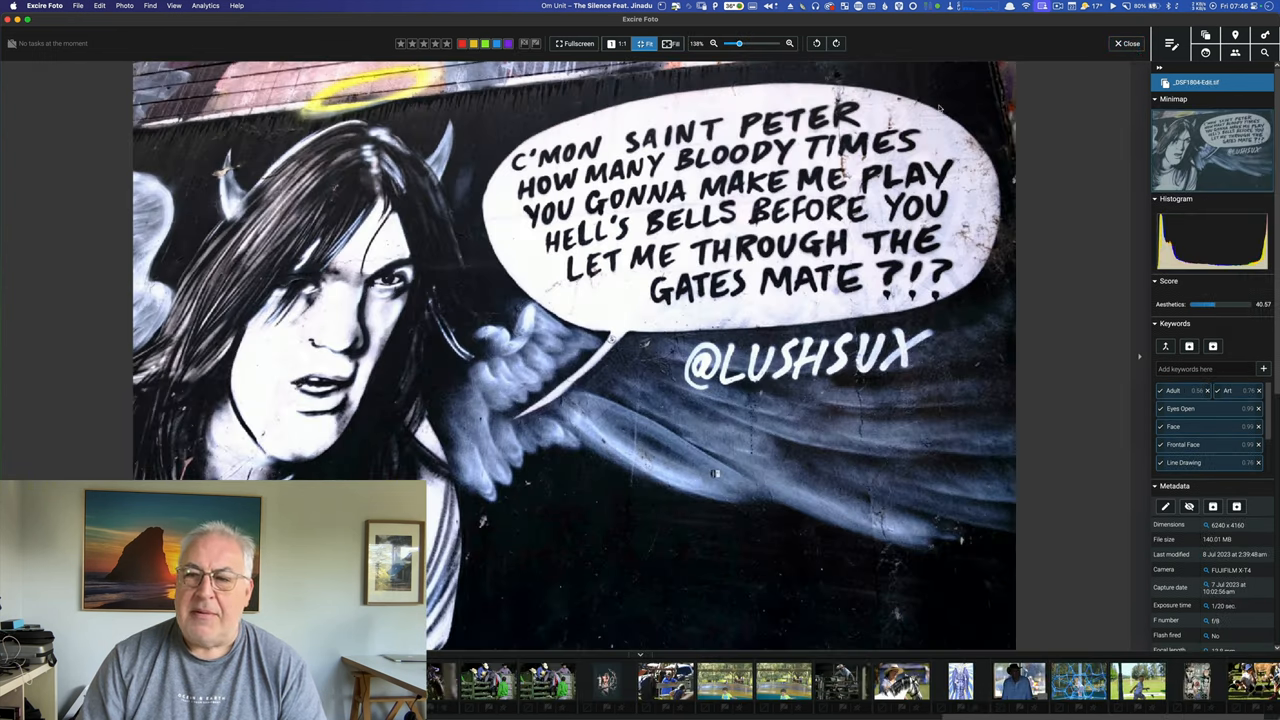
mouse_move(1128, 44)
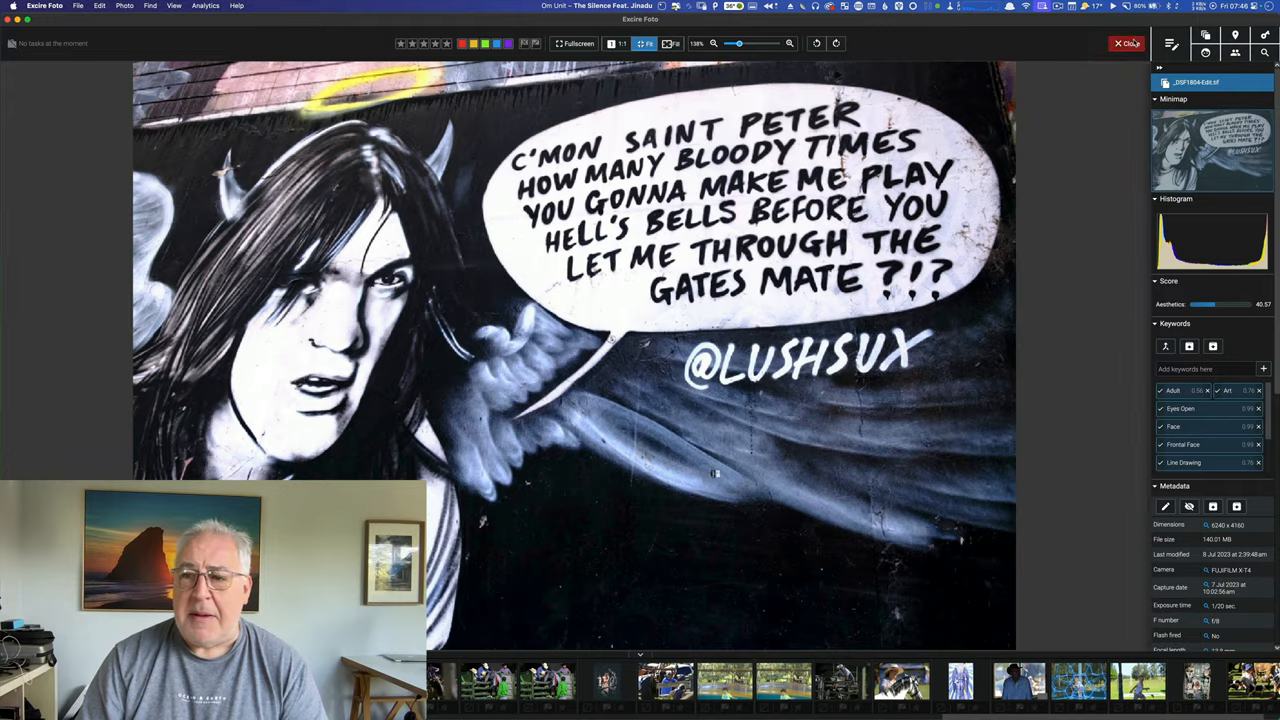
click(1128, 44)
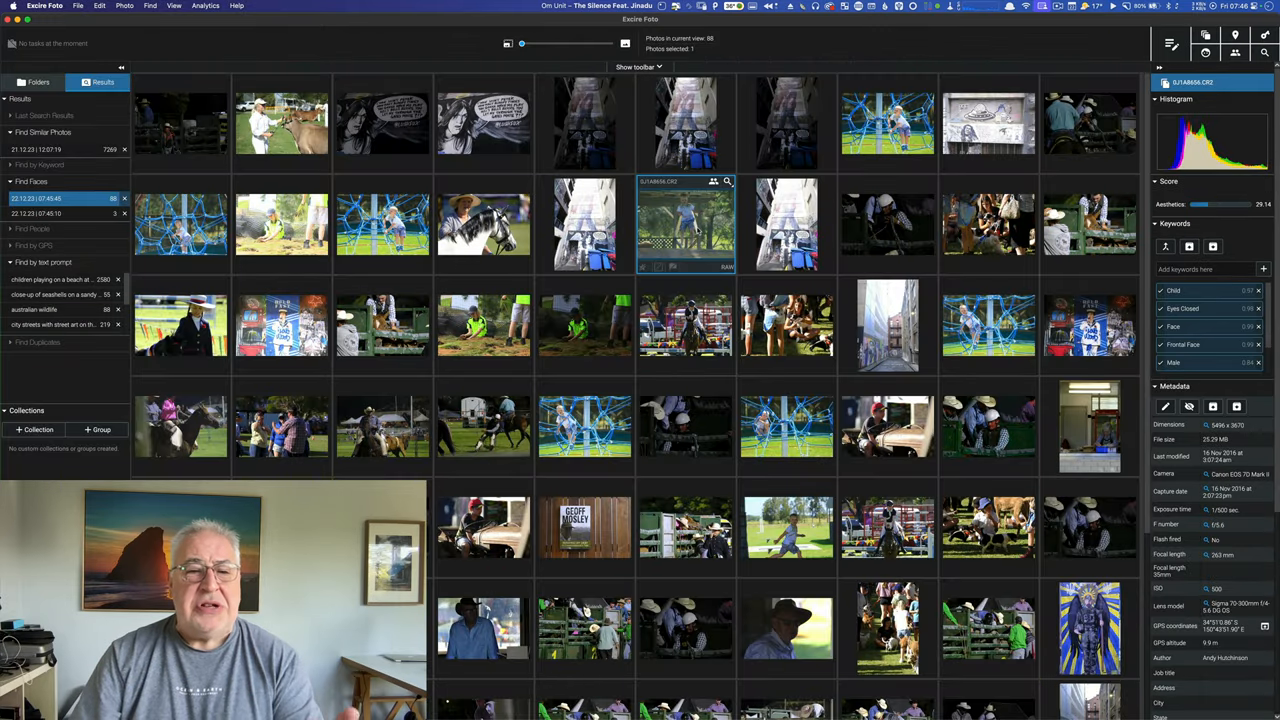
scroll(down, 3)
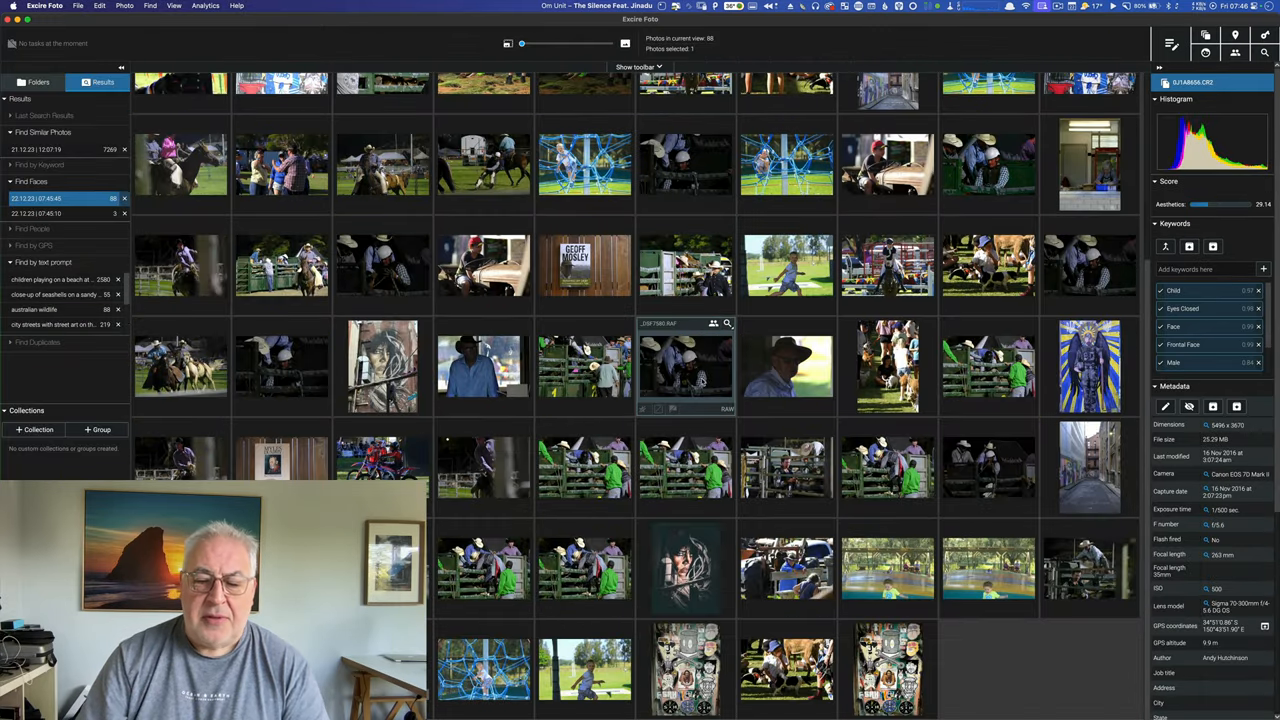